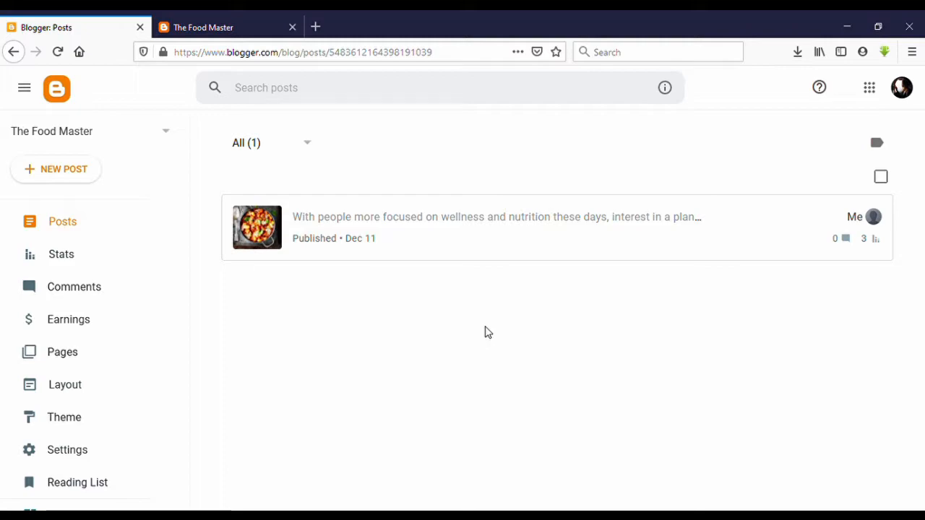
mouse_move(411, 340)
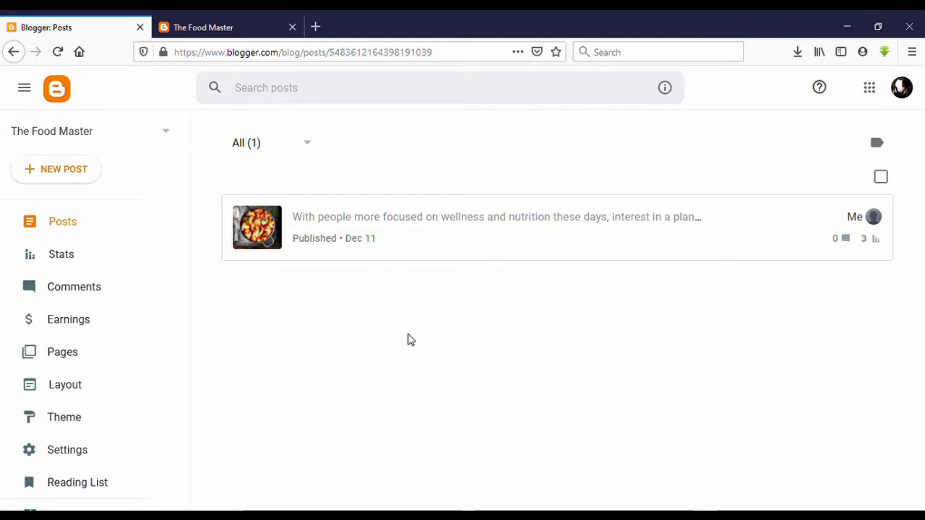
mouse_move(468, 481)
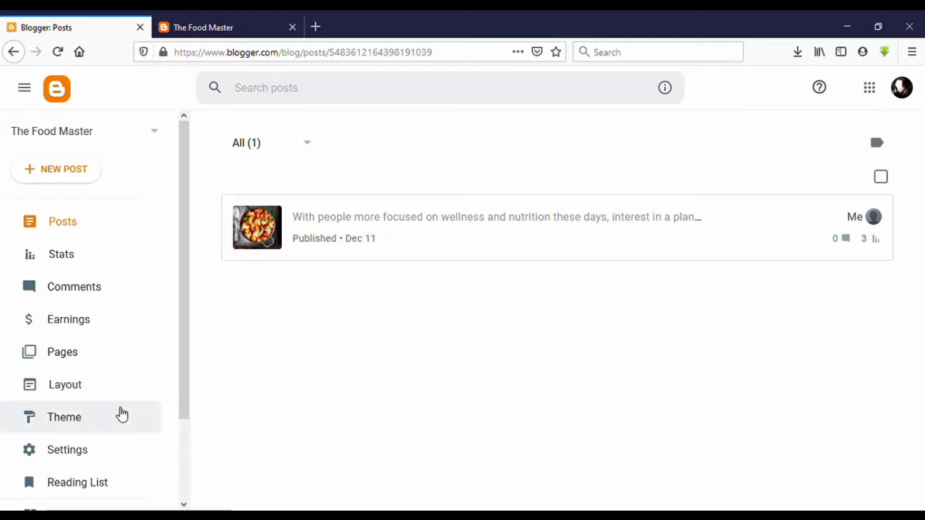
mouse_move(87, 422)
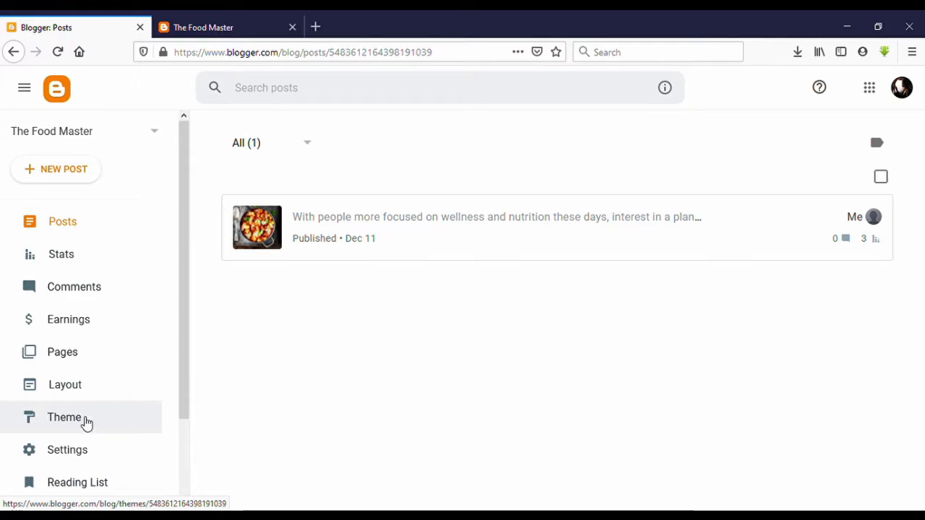
Step: Show The Food Master's Theme settings with Contempo Aqua as the current theme
left_click(64, 416)
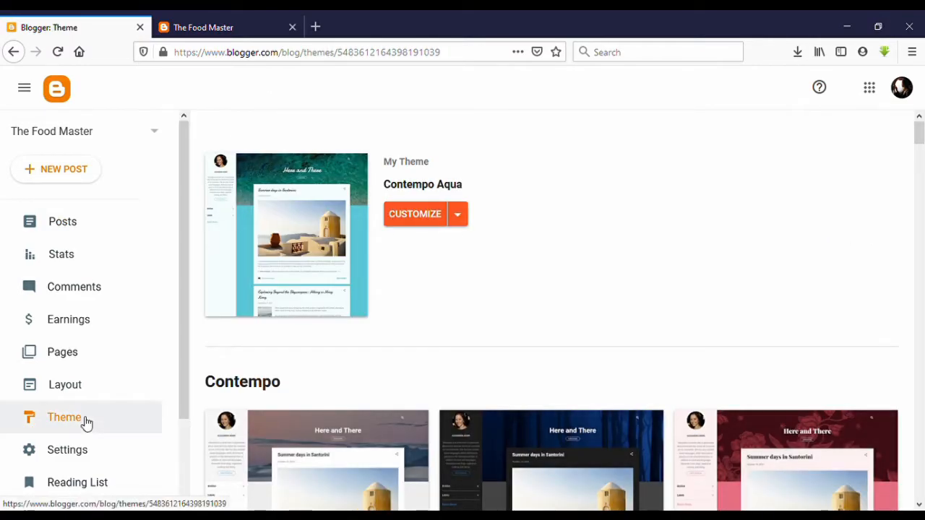
mouse_move(512, 278)
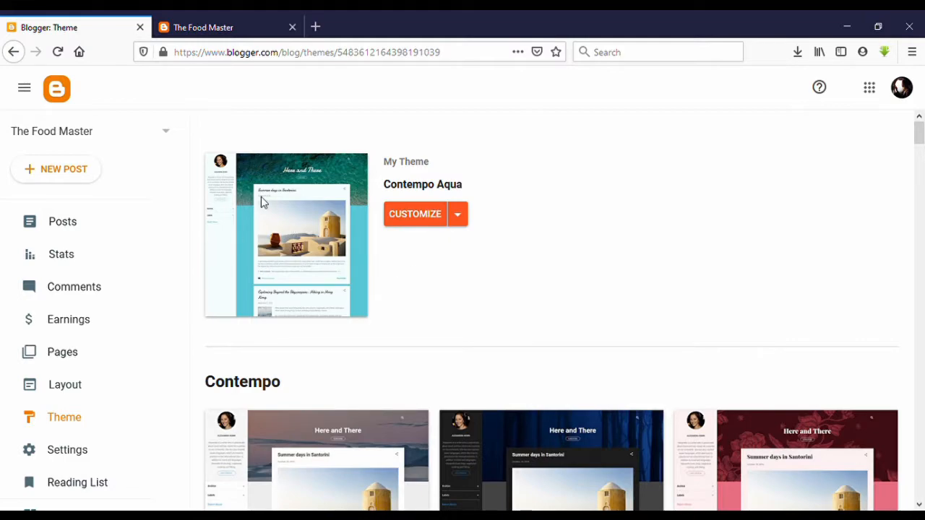
mouse_move(399, 215)
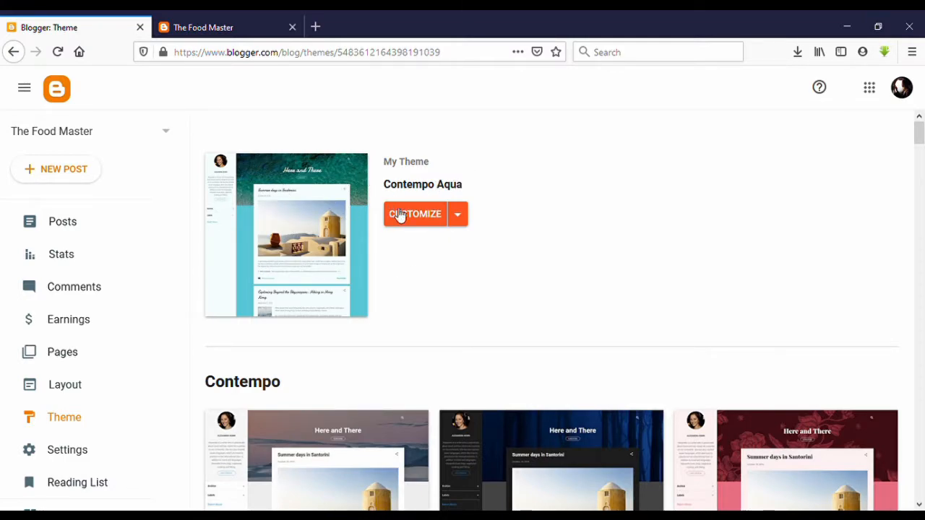
left_click(202, 26)
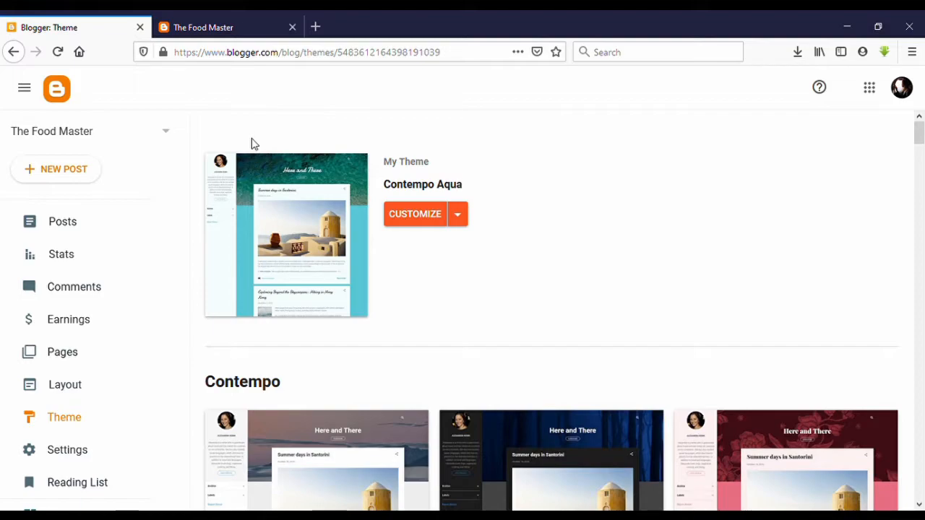
mouse_move(509, 196)
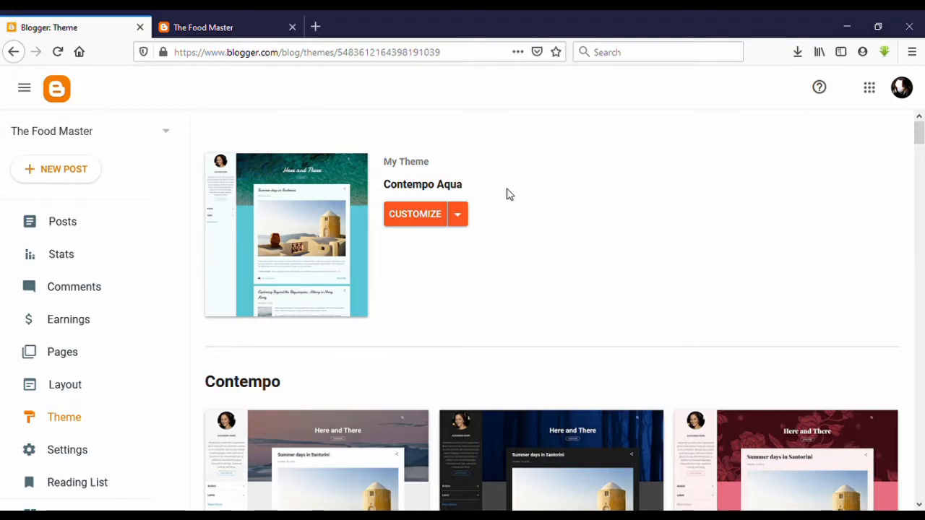
mouse_move(693, 180)
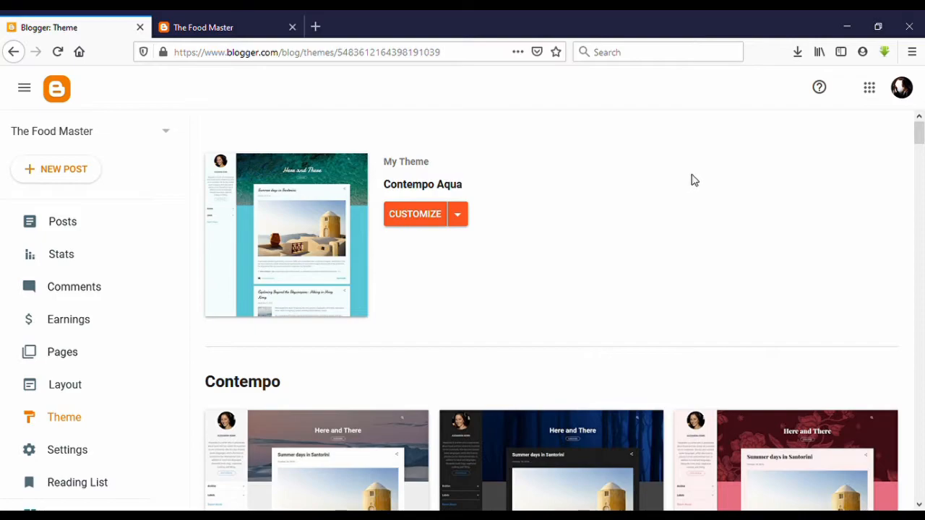
mouse_move(863, 113)
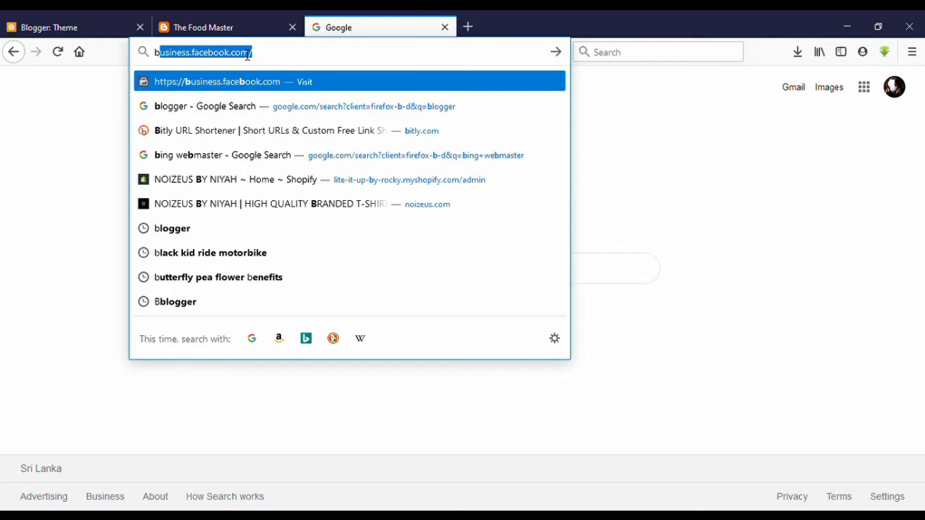
Step: Go to btemplates.com in a new Firefox tab
type("btamplates")
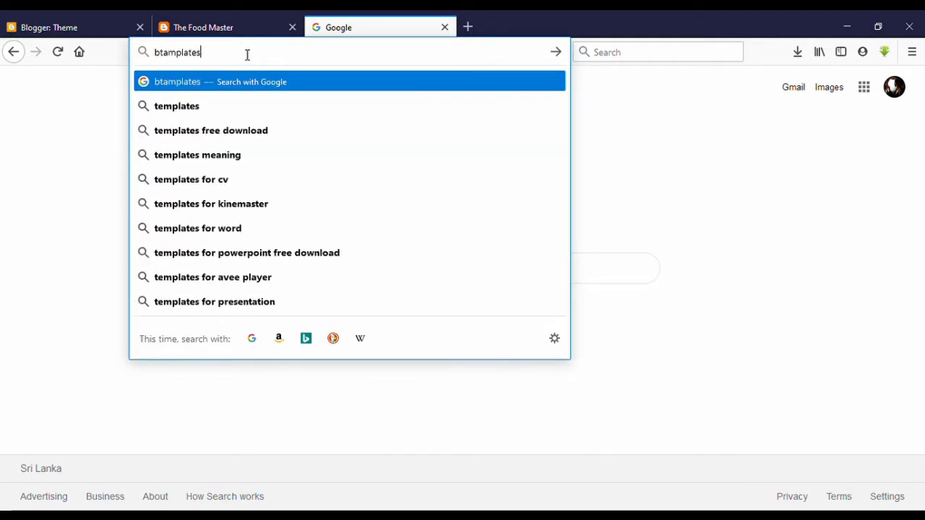
type(".com")
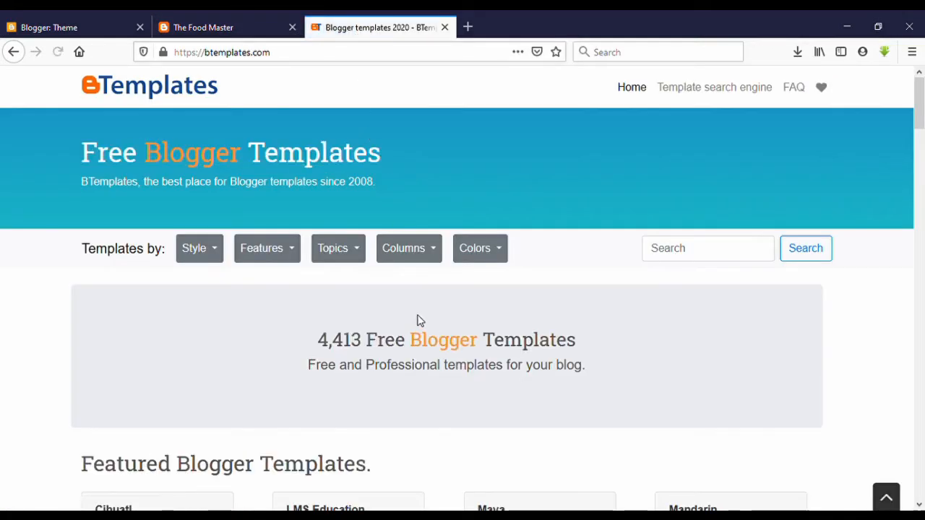
scroll("down", 3)
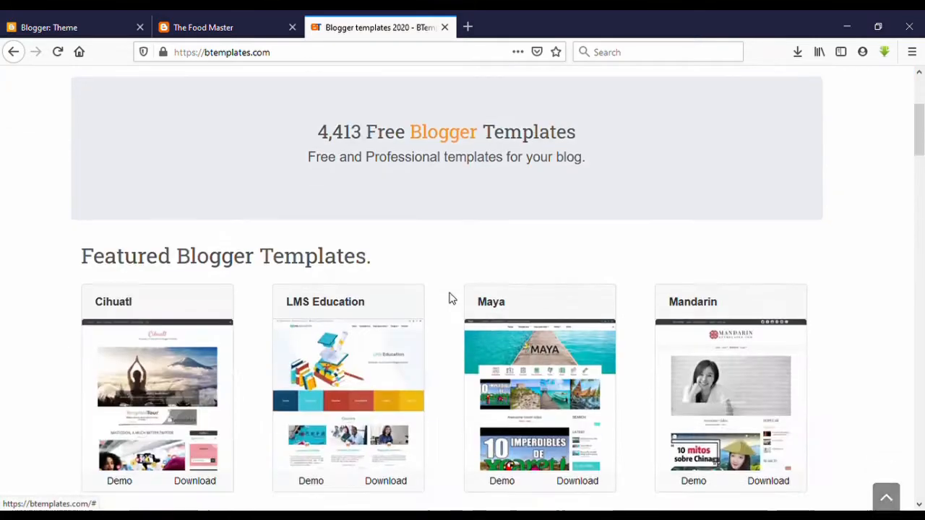
scroll("down", 3)
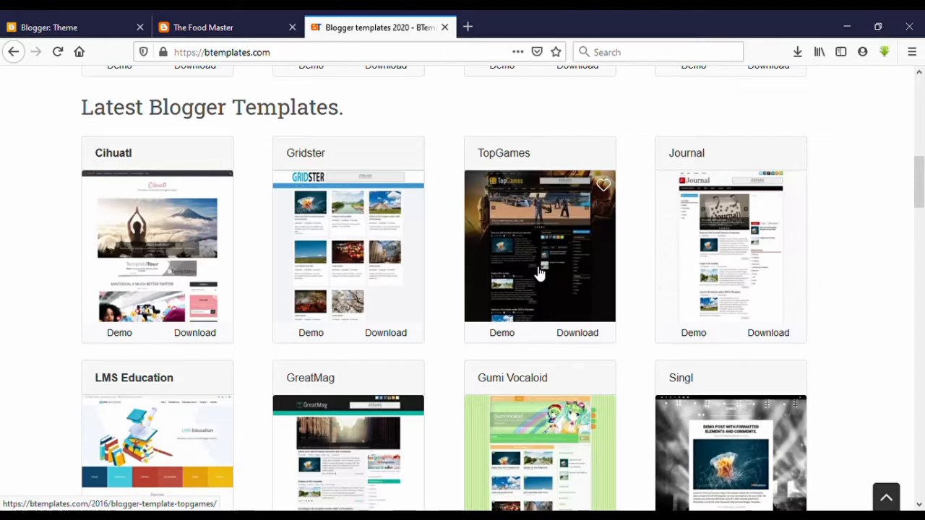
scroll("down", 3)
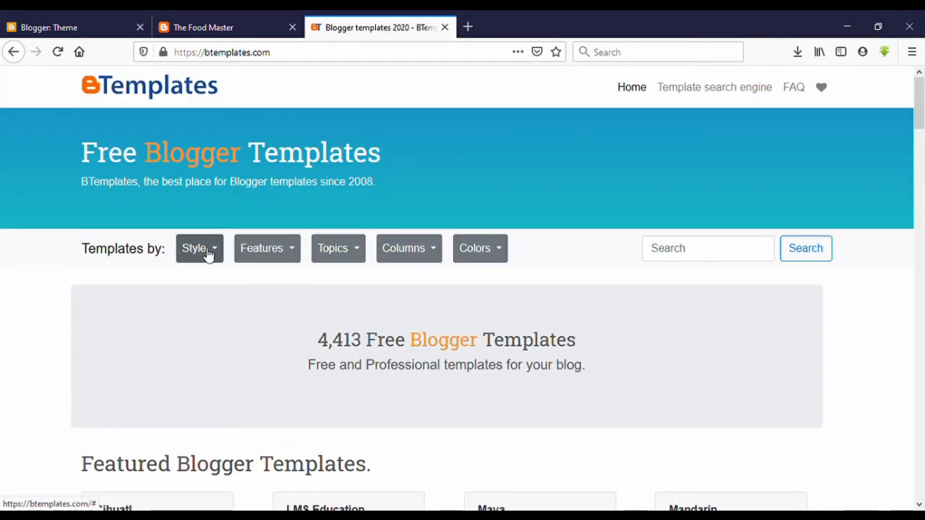
Step: Filter BTemplates by Magazine style and scroll to the SkyCity template
left_click(199, 248)
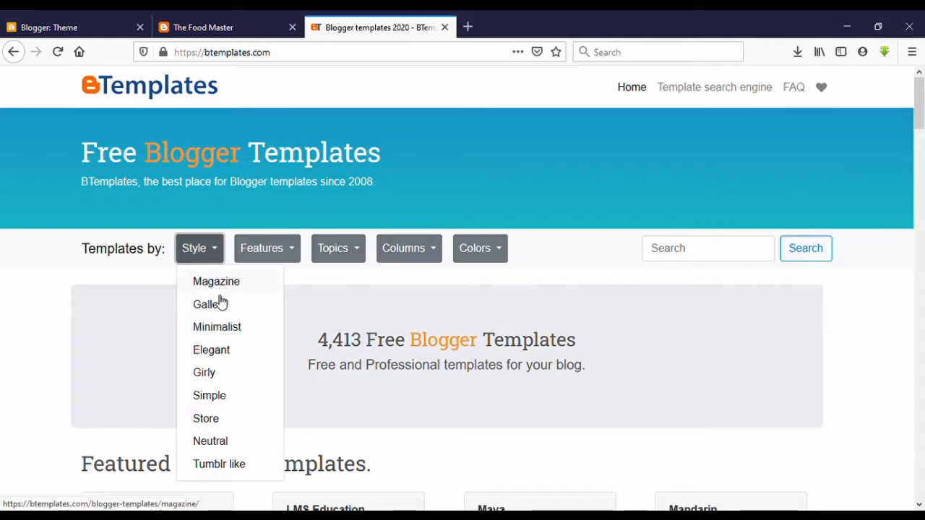
mouse_move(228, 292)
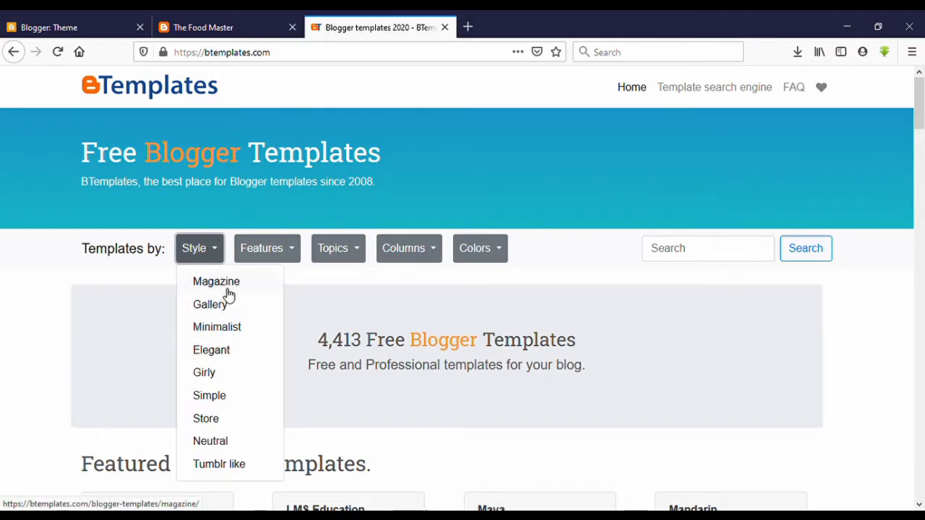
left_click(217, 280)
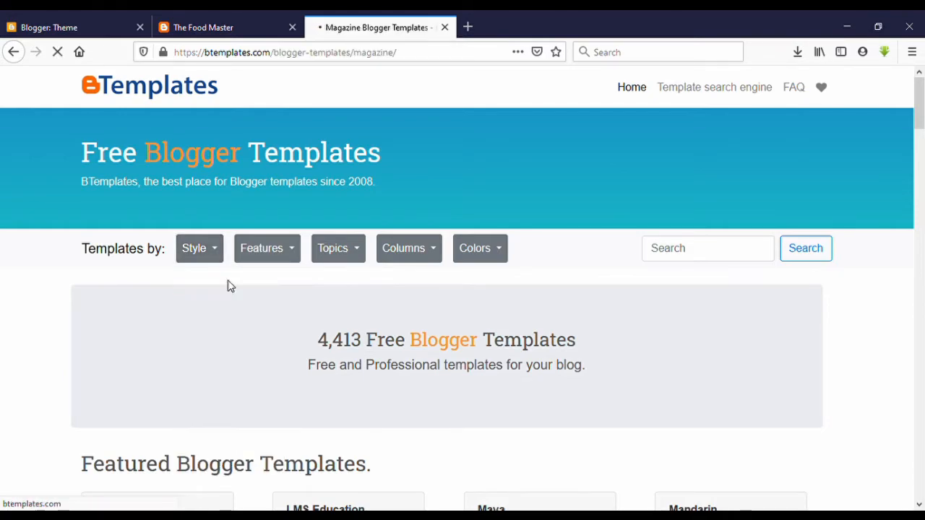
scroll("down", 3)
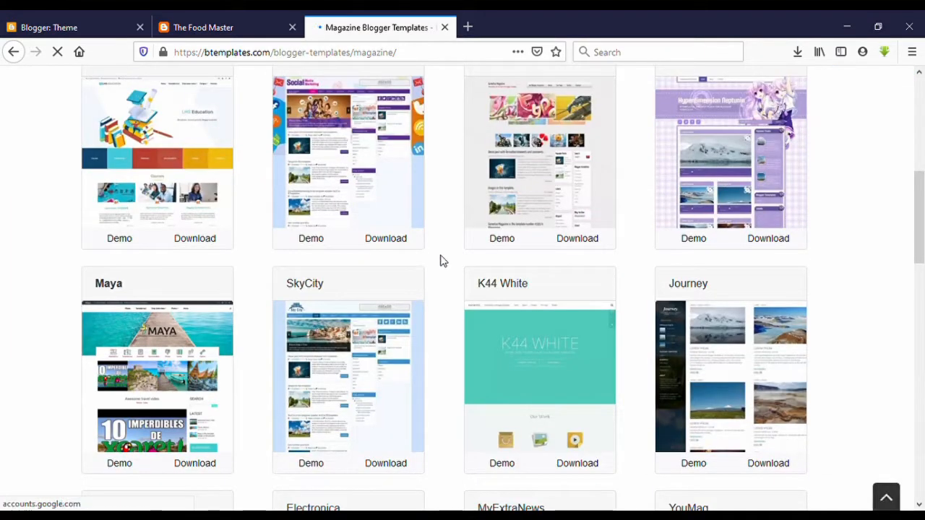
scroll("down", 3)
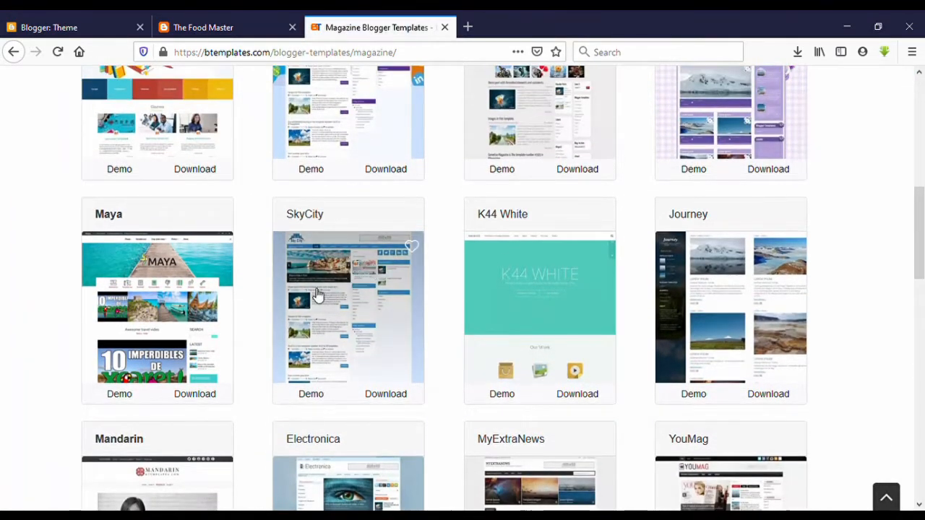
mouse_move(449, 305)
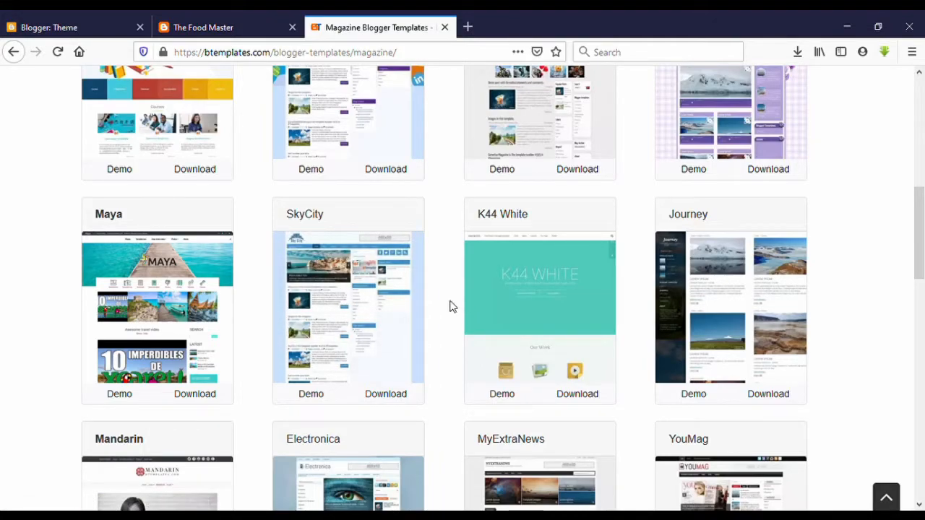
mouse_move(445, 305)
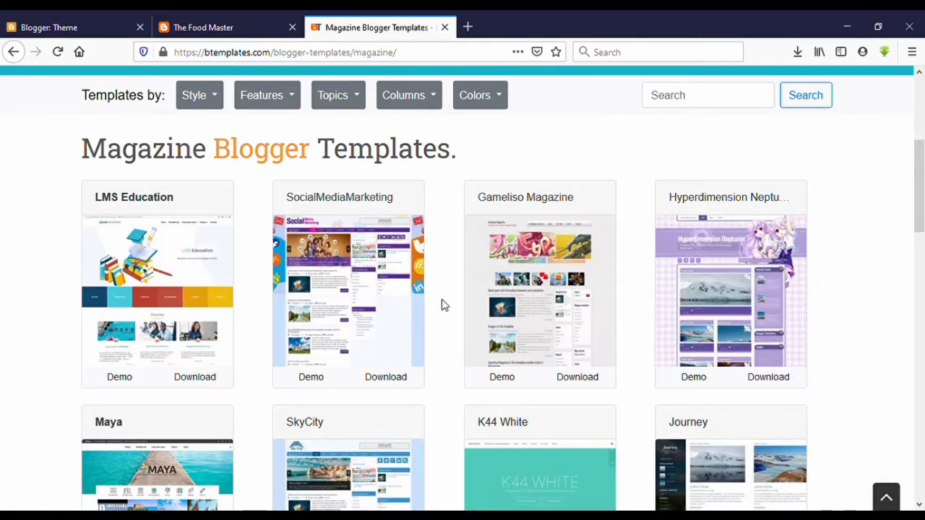
scroll("down", 3)
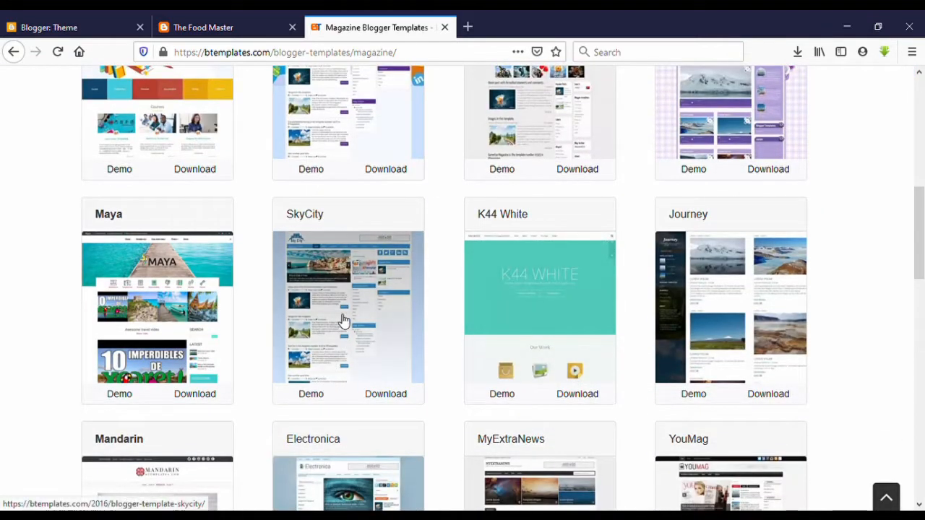
mouse_move(310, 393)
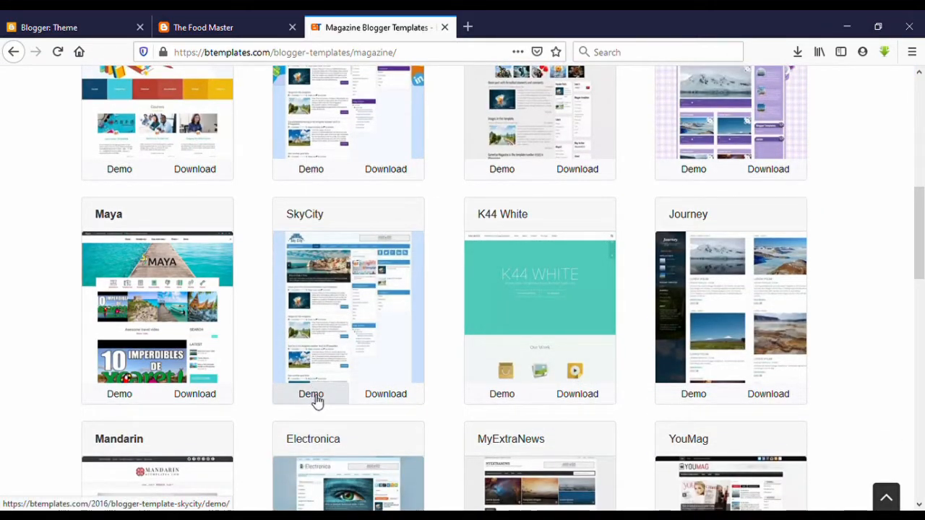
Step: Preview SkyCity's live demo, then return to the Magazine templates listing
left_click(311, 393)
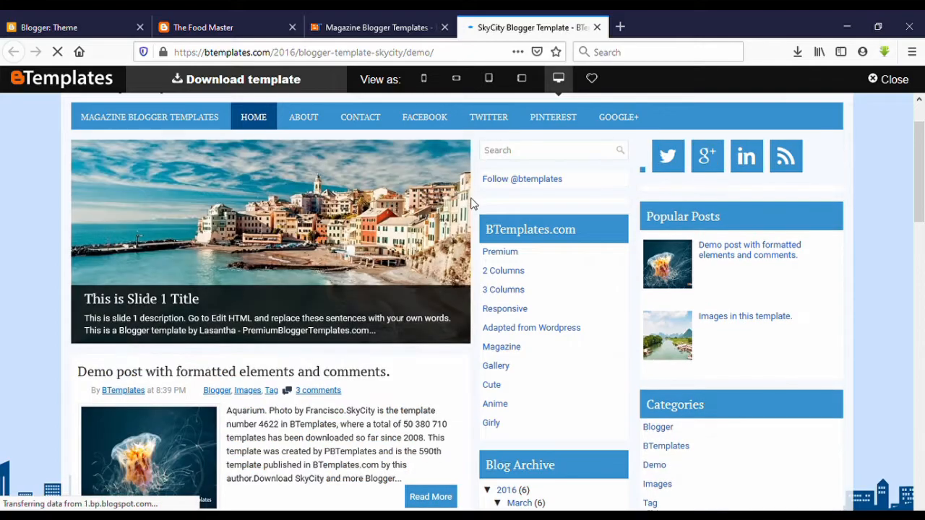
scroll("down", 3)
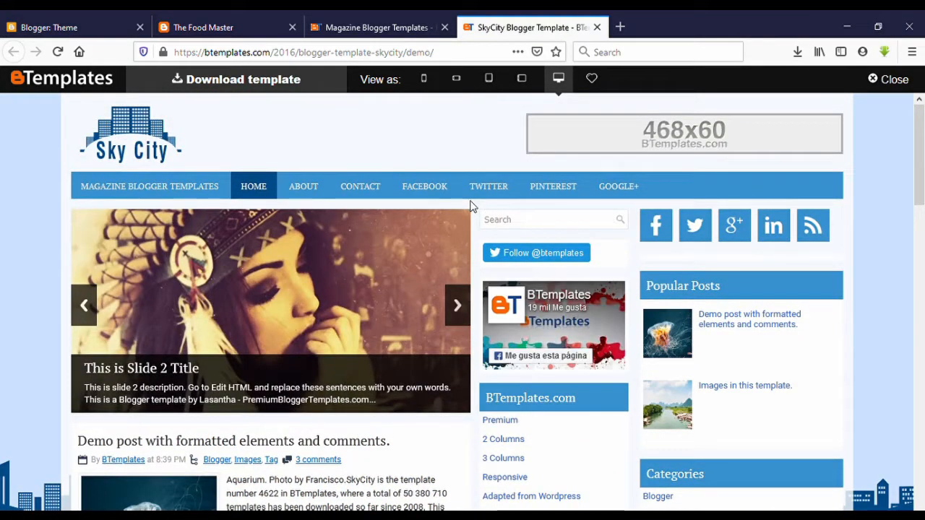
left_click(376, 26)
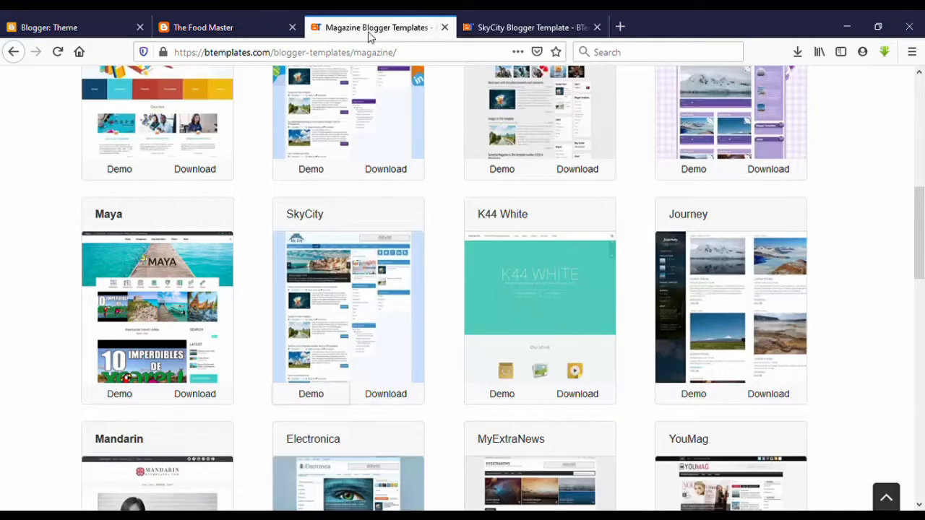
mouse_move(385, 393)
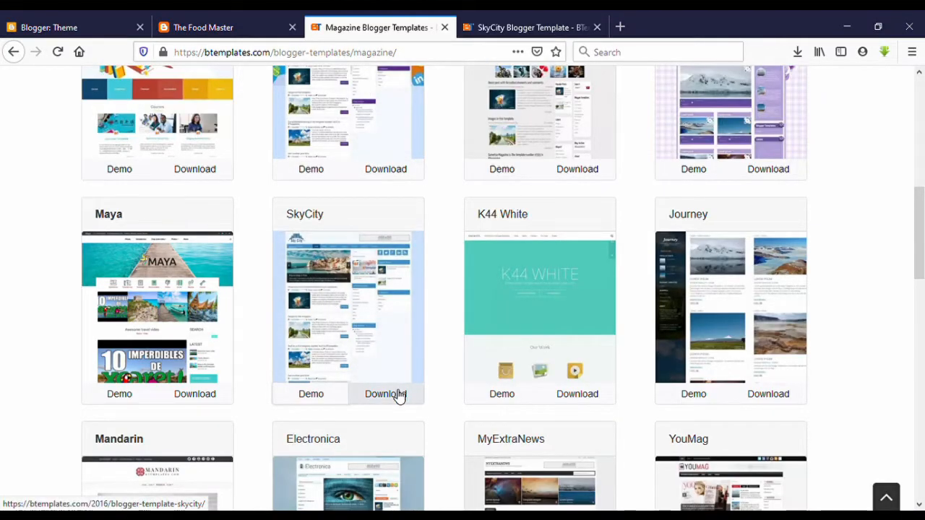
Step: Download the SkyCity template zip from its BTemplates page
left_click(385, 393)
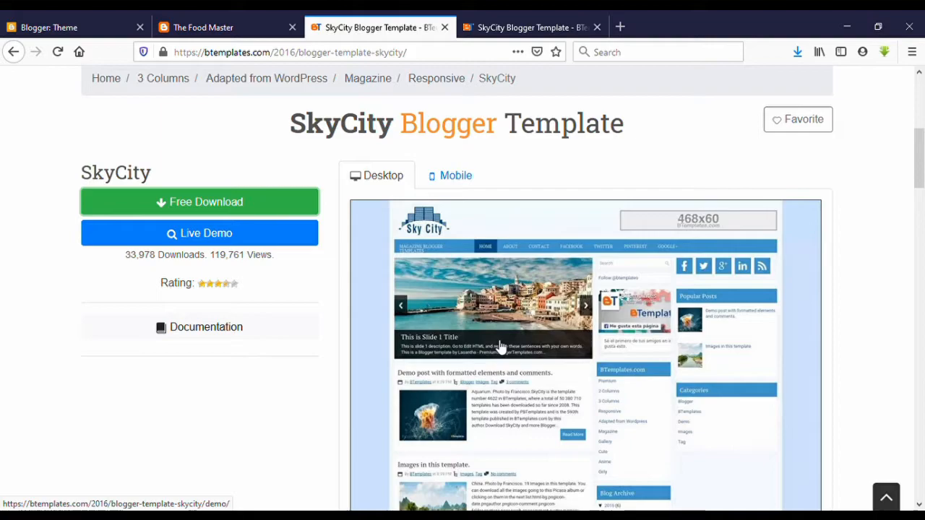
left_click(182, 506)
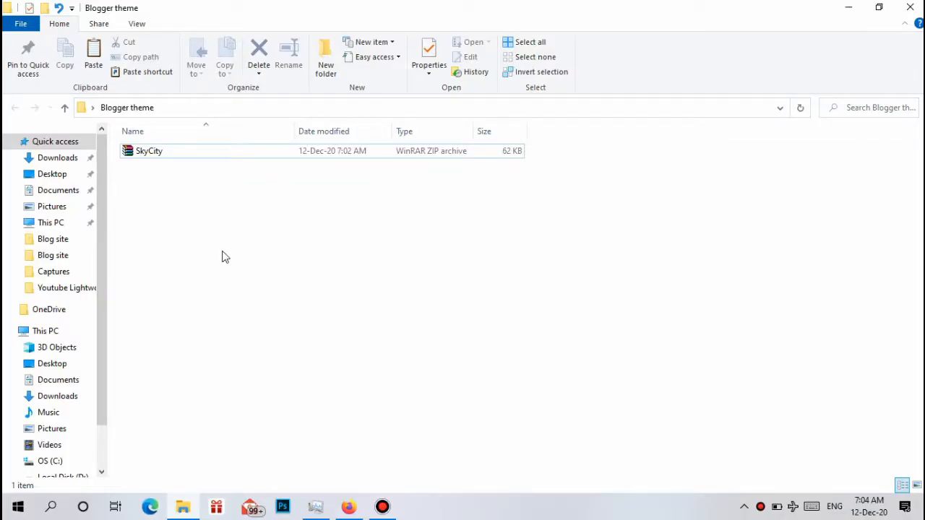
mouse_move(152, 194)
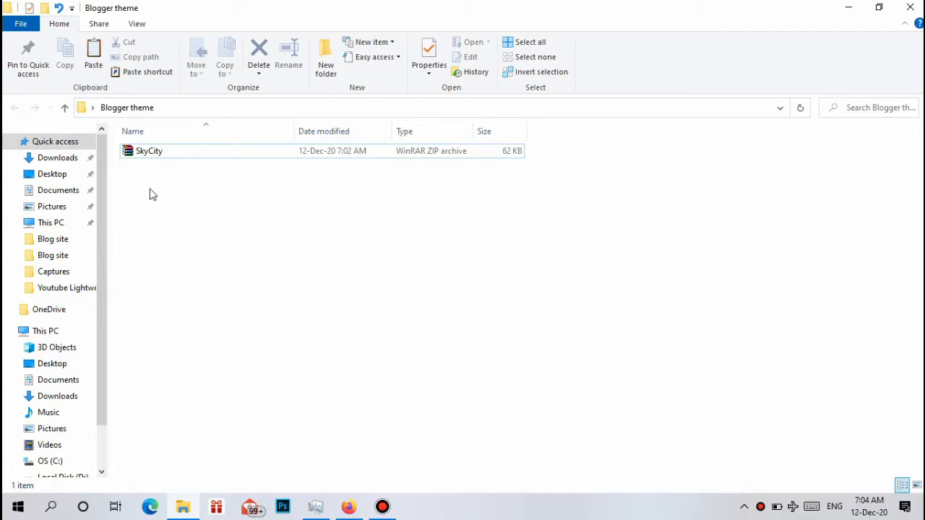
mouse_move(147, 199)
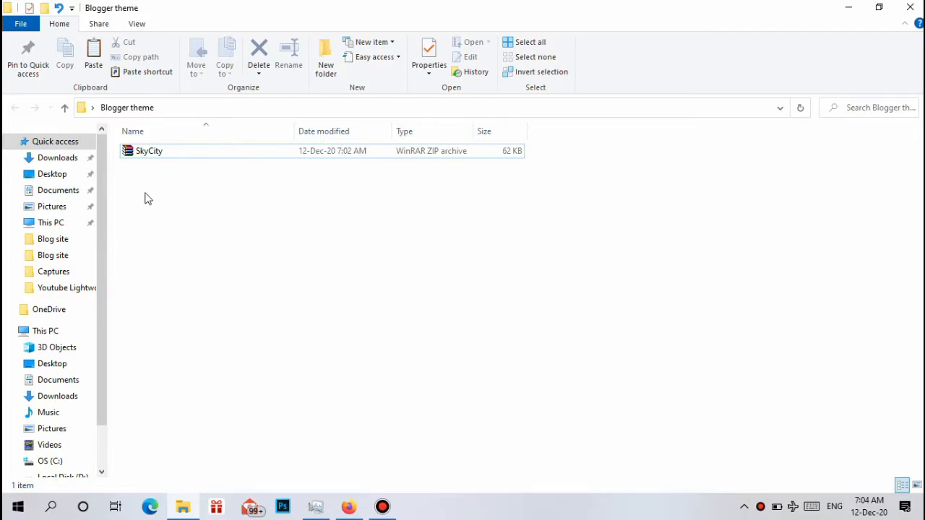
Step: Extract the SkyCity zip into a SkyCity folder and browse its contents
left_click(149, 150)
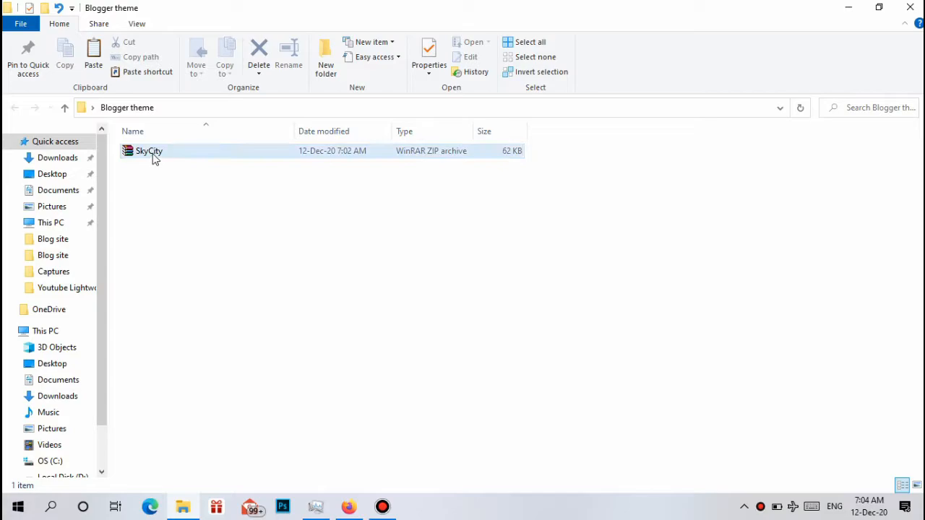
right_click(149, 150)
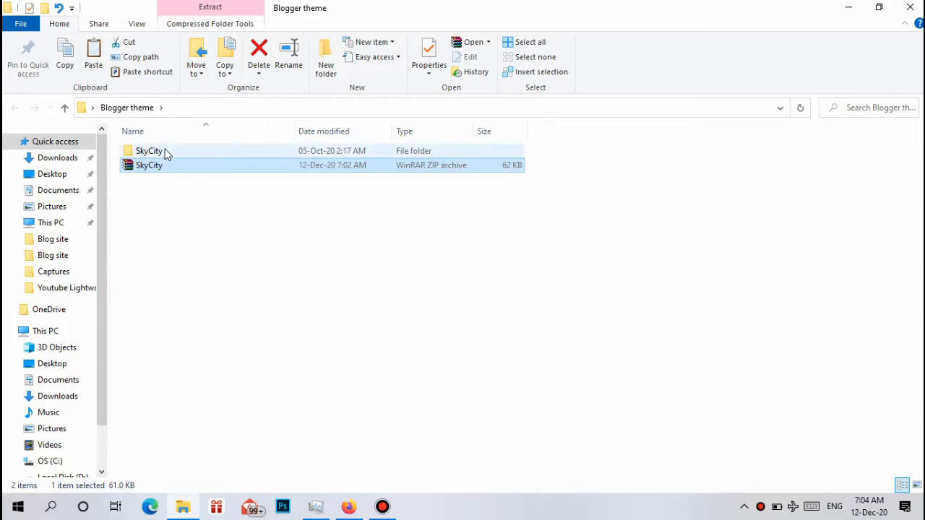
double_click(149, 150)
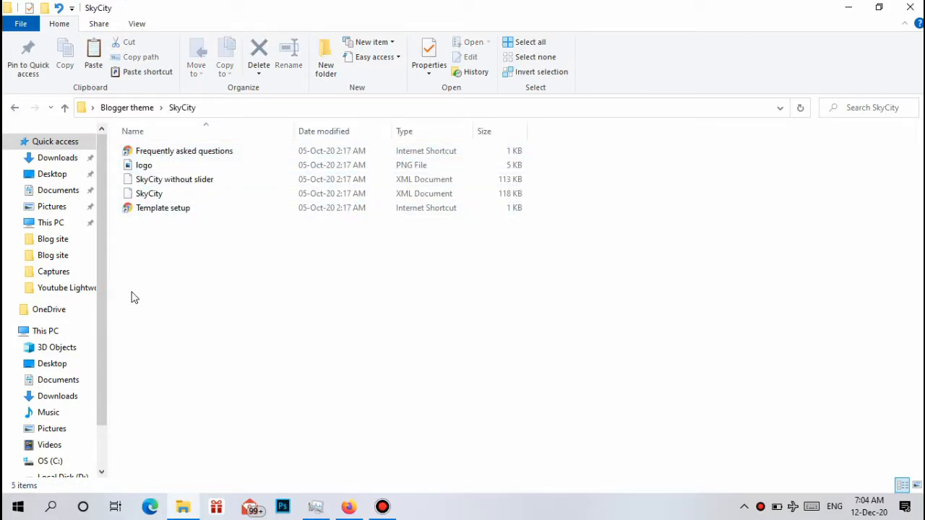
Step: Identify the SkyCity XML template file, then bring Firefox with Blogger back in front
left_click(148, 194)
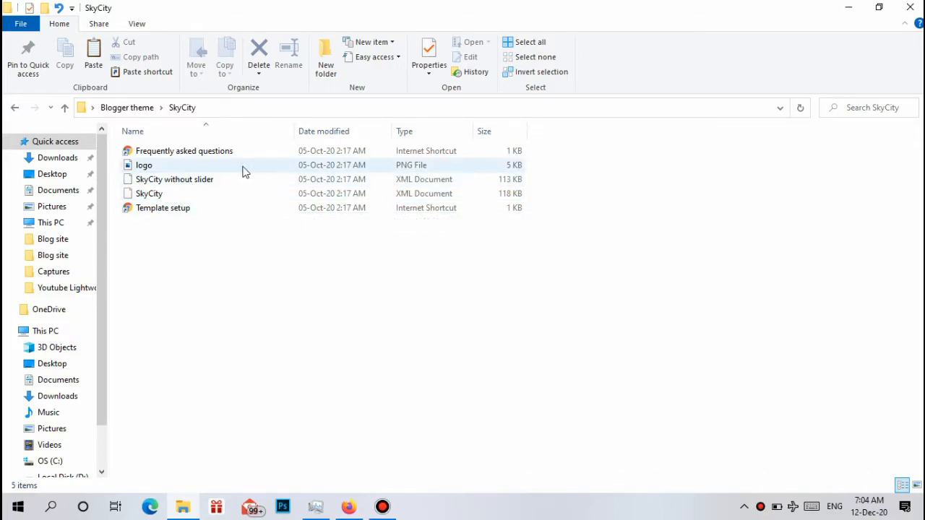
left_click(149, 194)
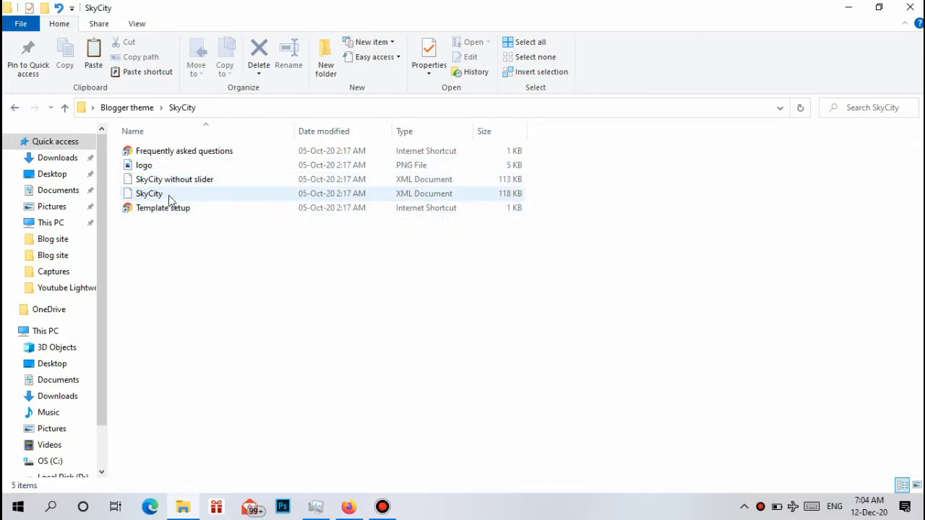
mouse_move(174, 179)
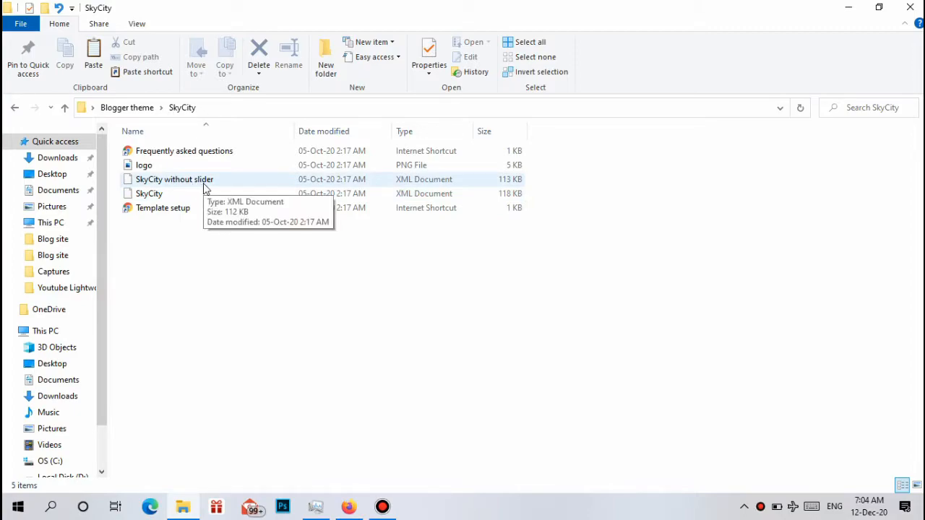
mouse_move(181, 194)
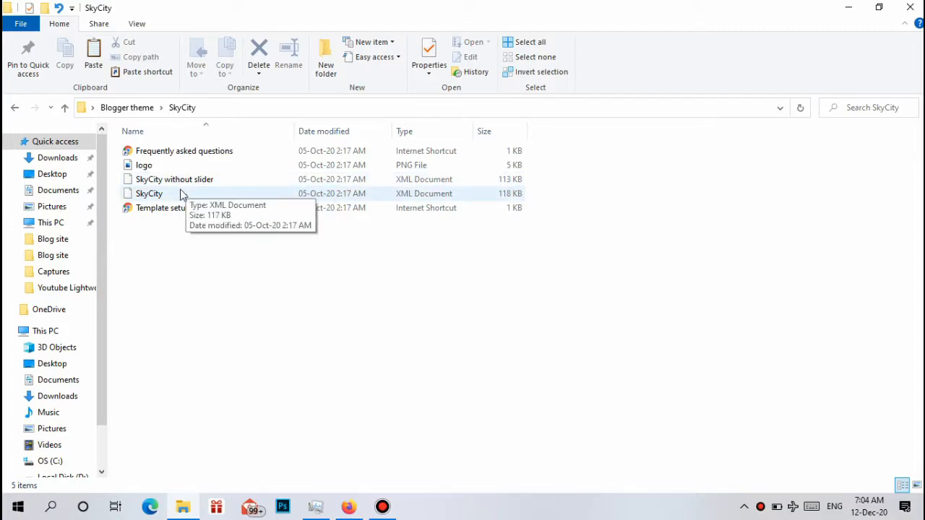
mouse_move(128, 208)
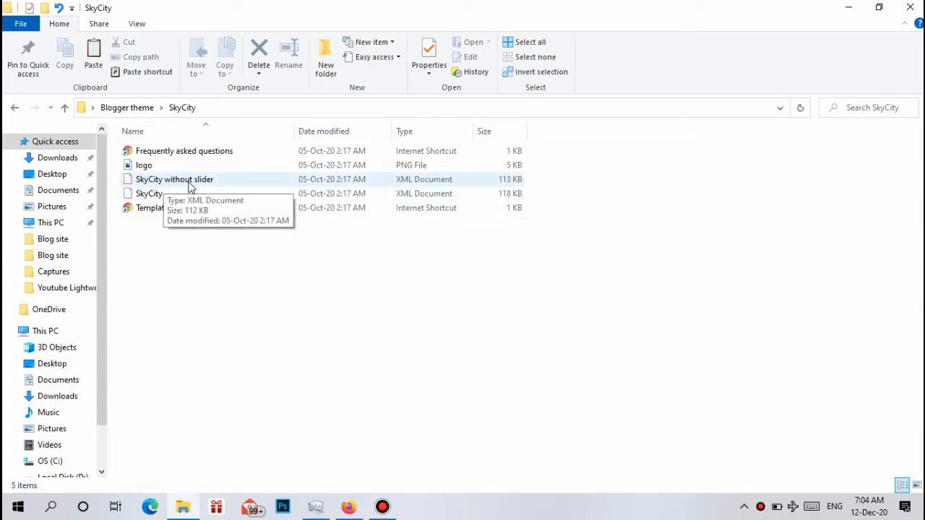
mouse_move(280, 286)
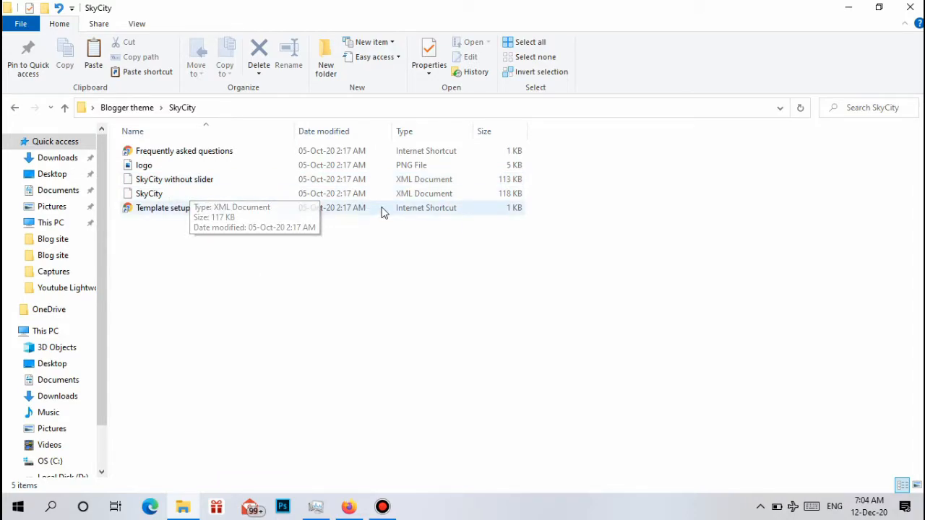
mouse_move(419, 193)
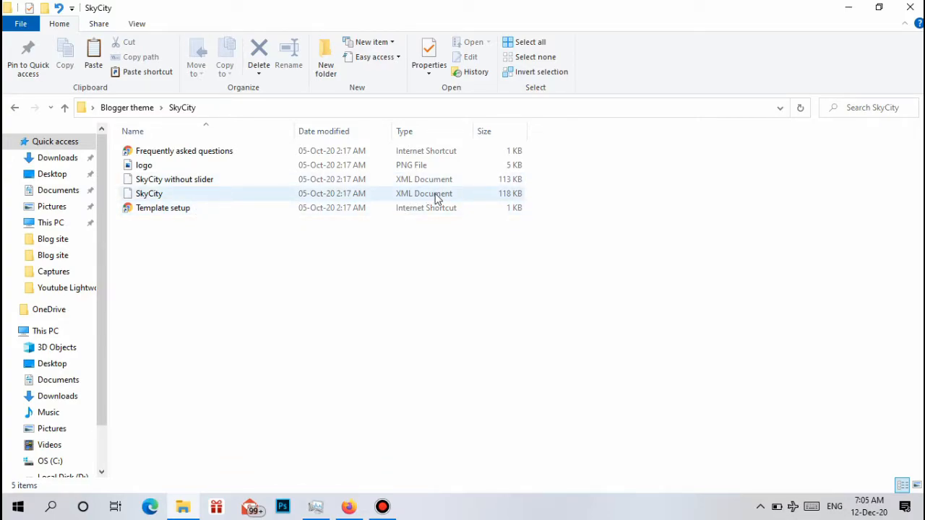
left_click(329, 263)
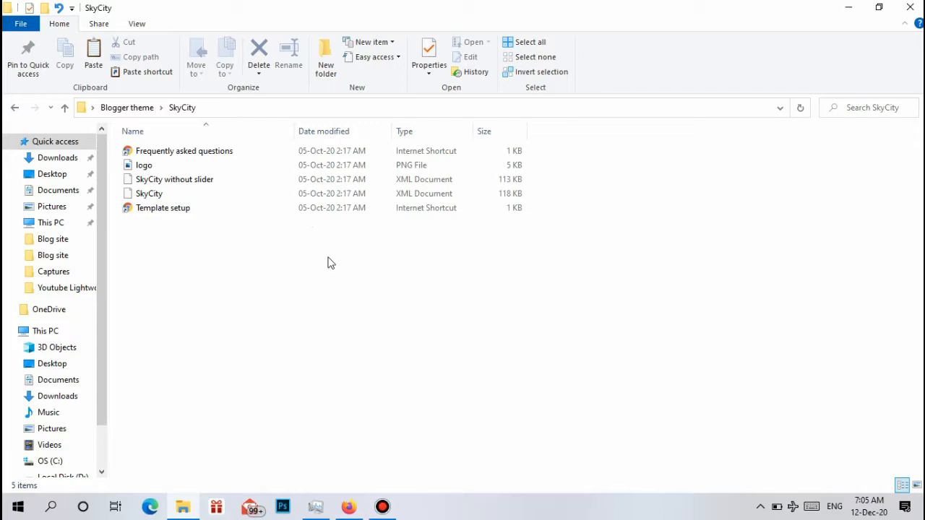
mouse_move(331, 249)
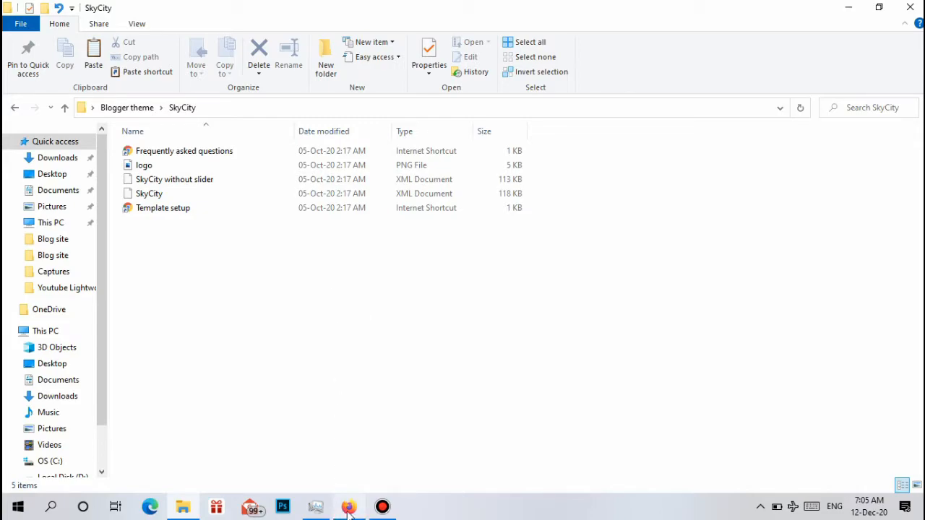
left_click(347, 506)
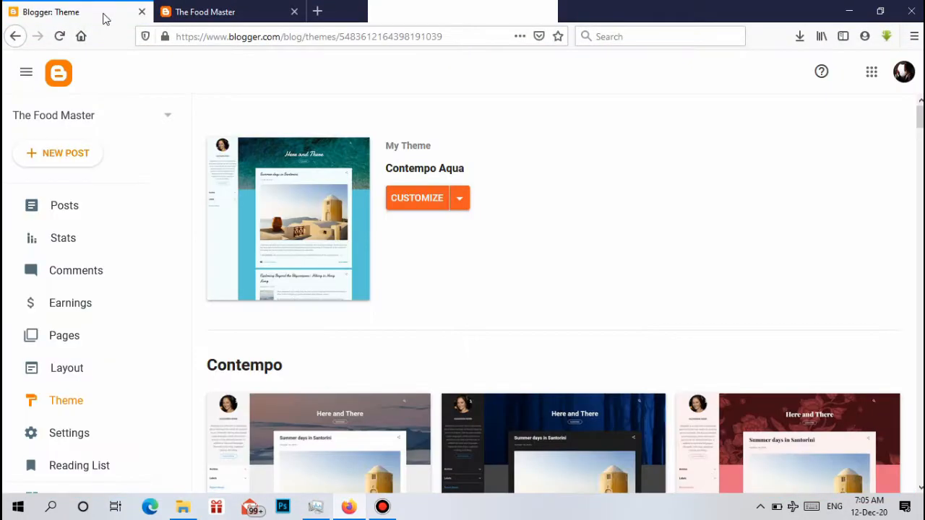
mouse_move(113, 212)
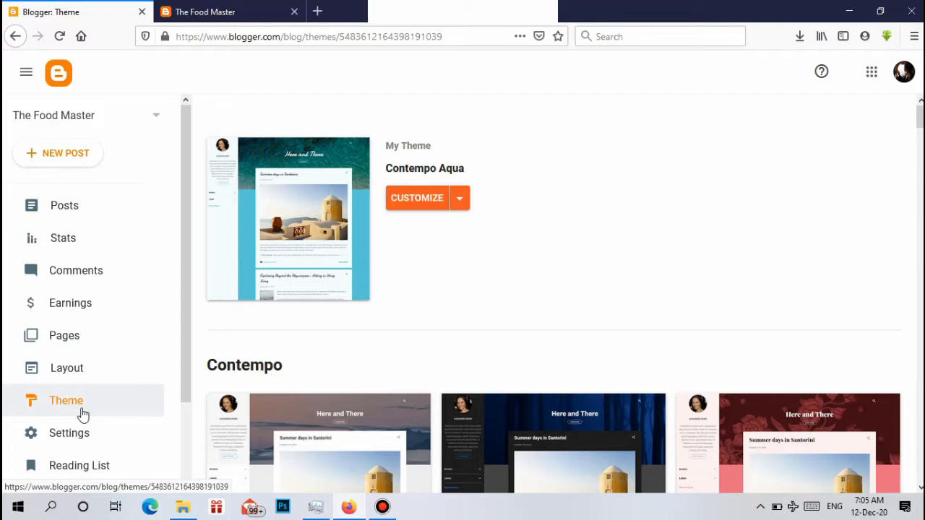
mouse_move(23, 395)
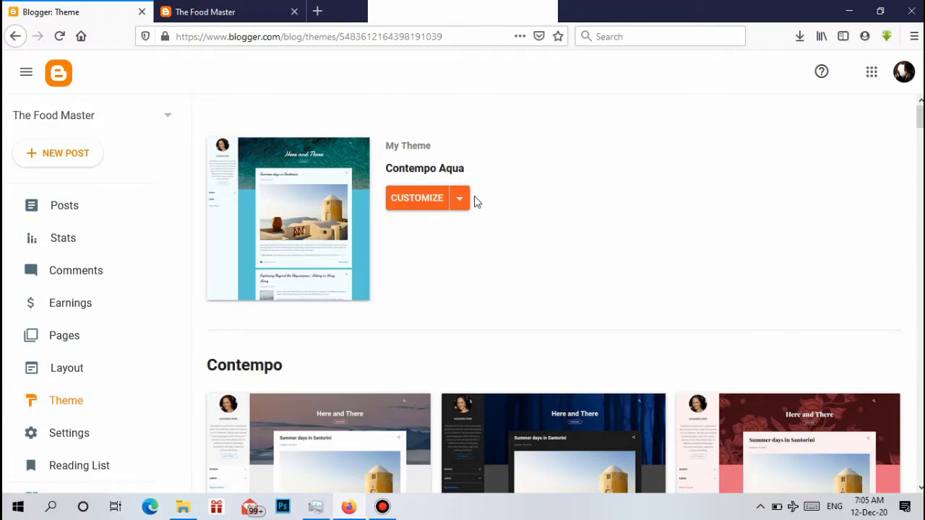
mouse_move(459, 205)
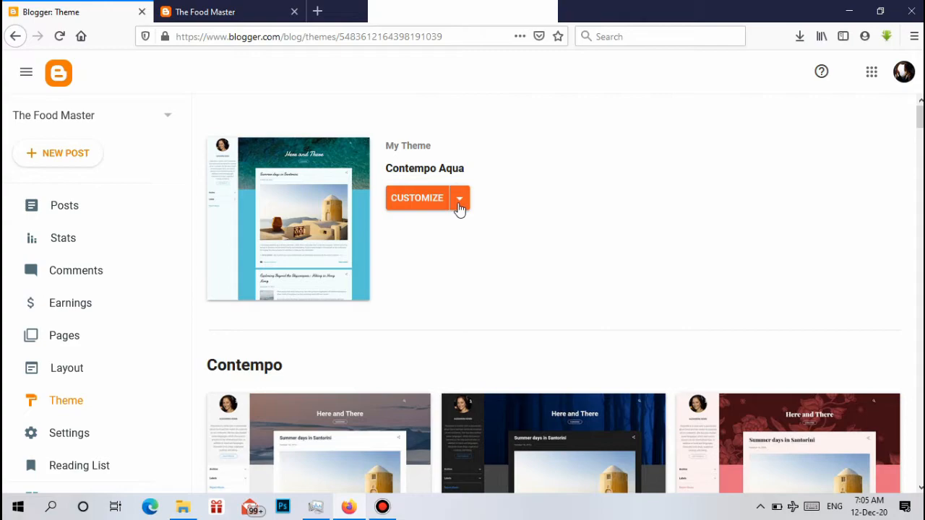
mouse_move(448, 273)
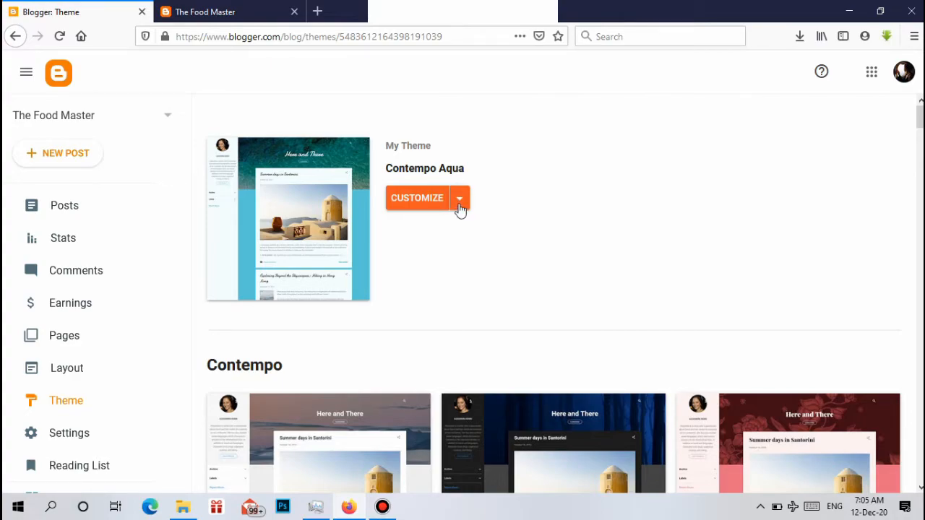
Step: Choose Restore from the current theme's menu and start uploading a theme file
left_click(460, 197)
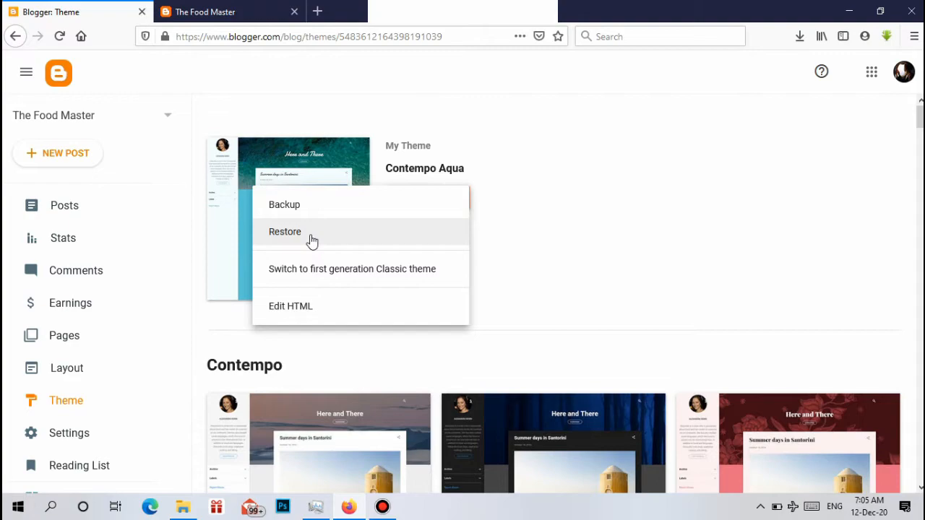
mouse_move(329, 232)
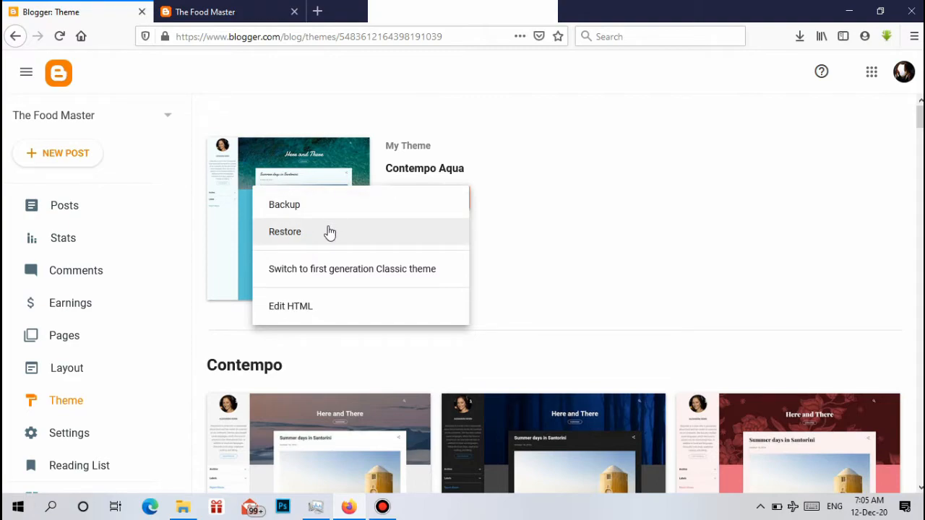
left_click(285, 232)
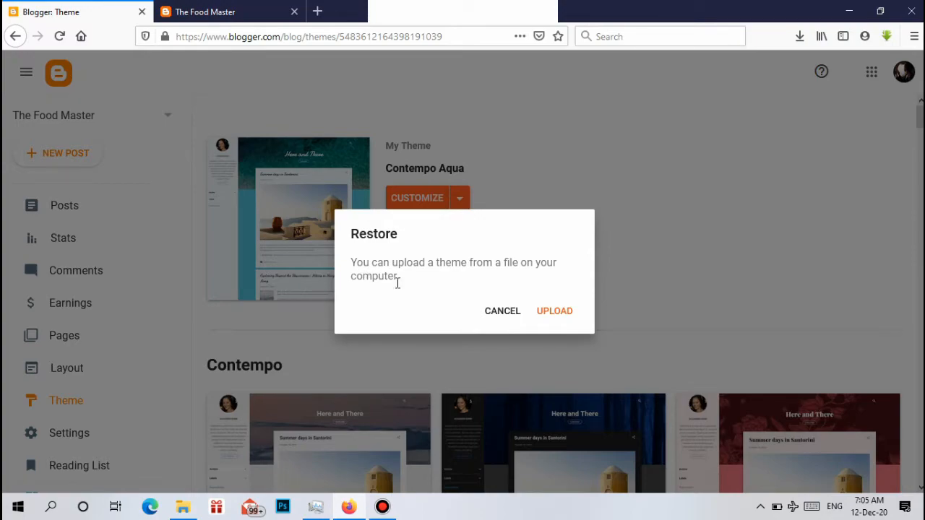
mouse_move(484, 275)
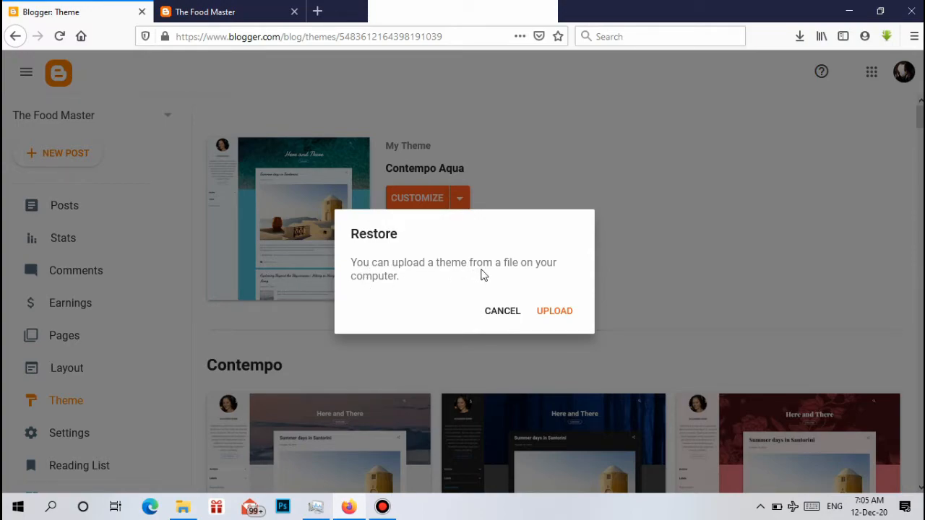
mouse_move(555, 311)
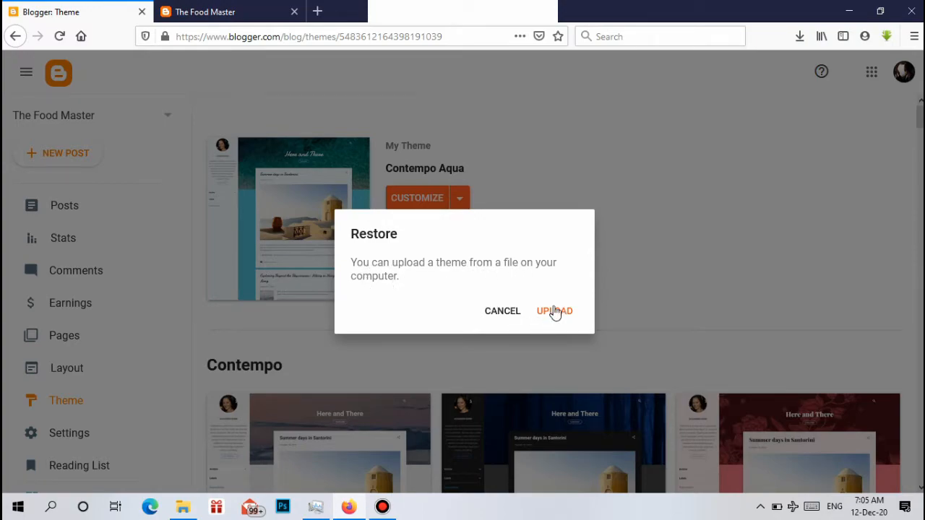
left_click(555, 311)
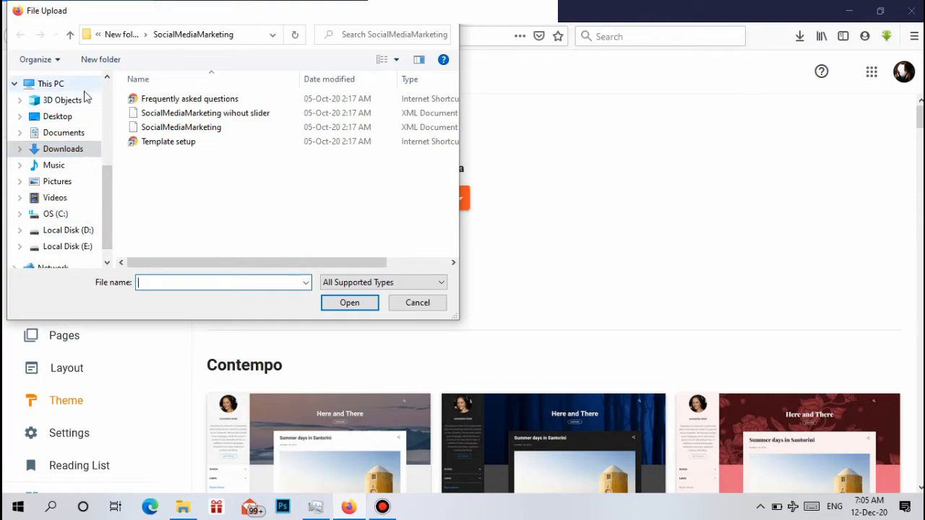
Step: Upload the SkyCity XML from Desktop > Blogger theme > SkyCity as the restored theme
left_click(57, 116)
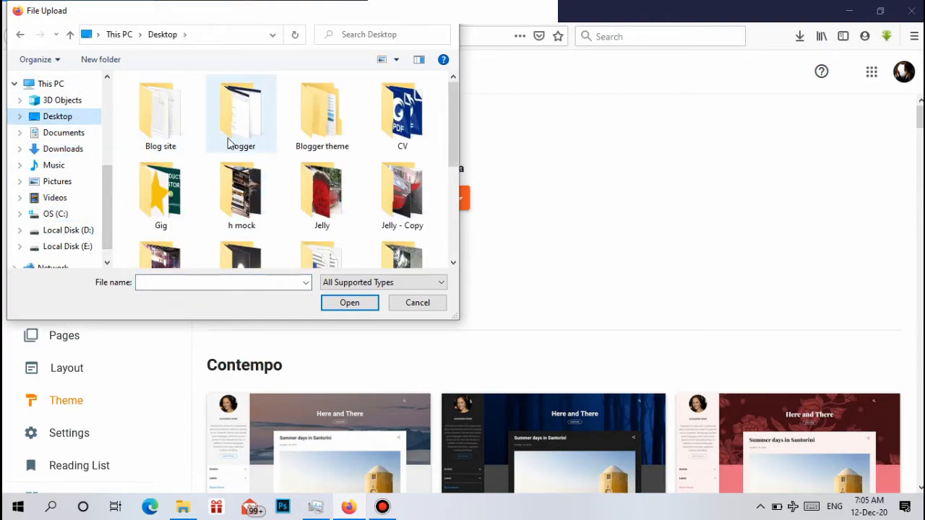
mouse_move(321, 115)
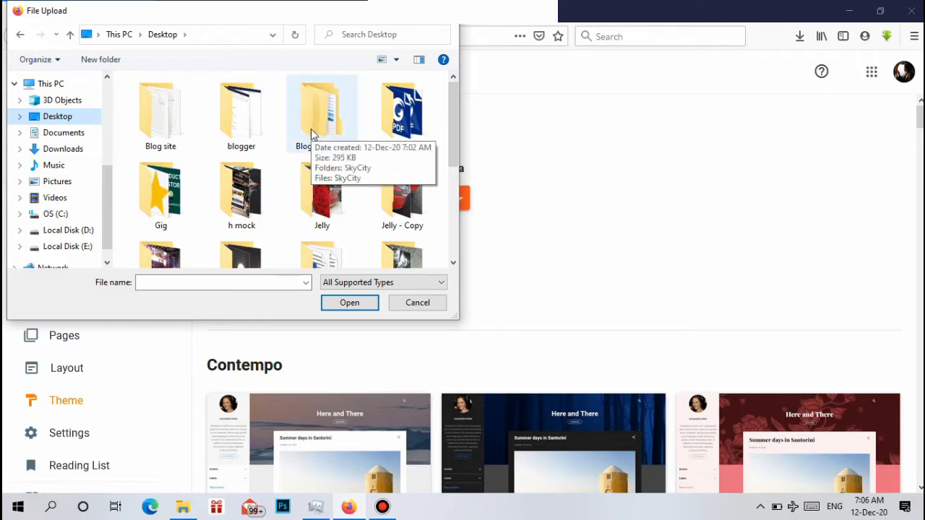
double_click(321, 112)
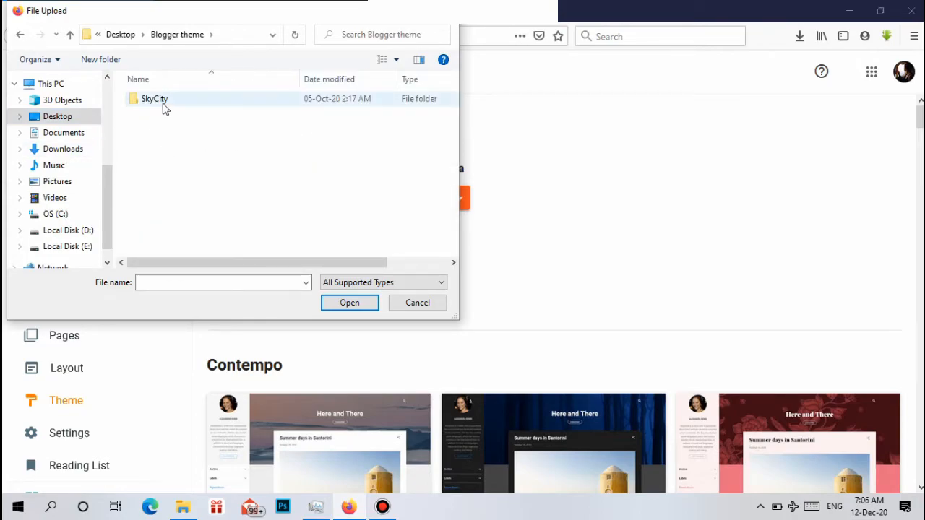
double_click(153, 98)
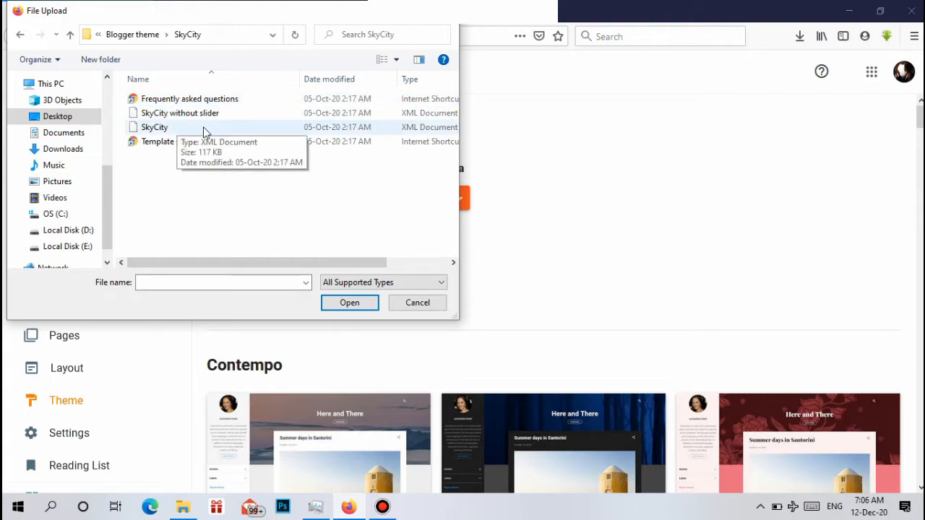
mouse_move(354, 127)
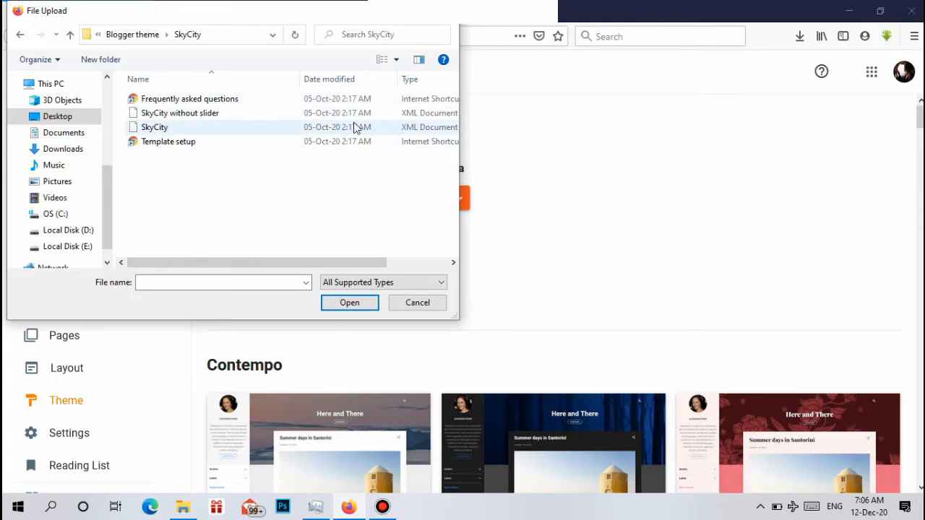
mouse_move(402, 133)
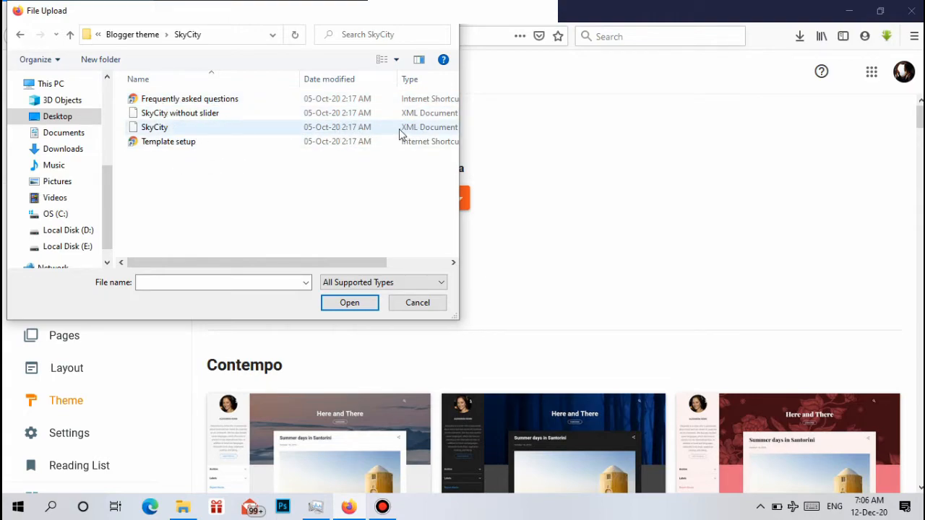
left_click(153, 127)
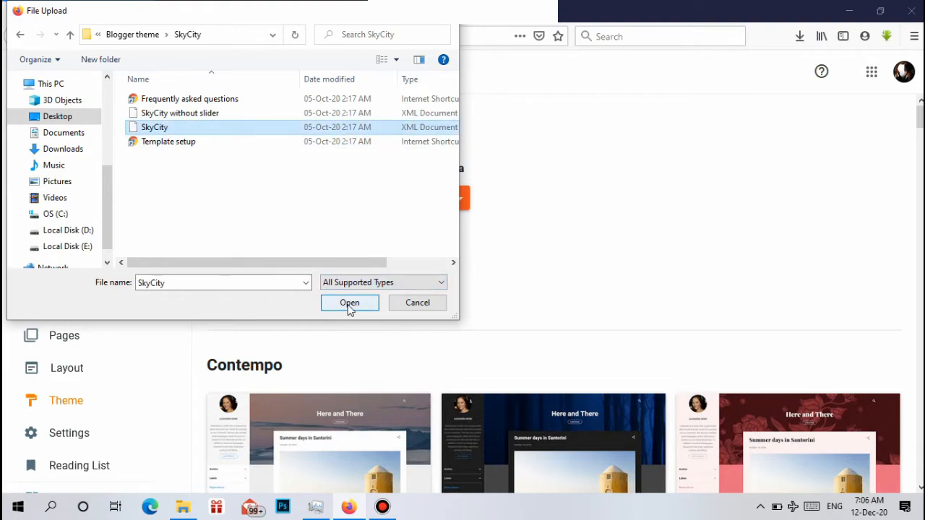
left_click(349, 302)
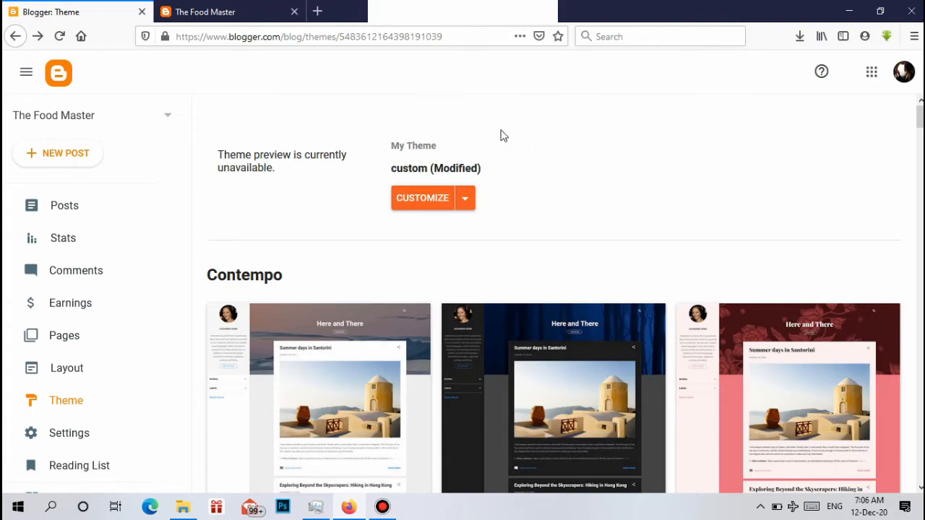
Step: View the live Food Master blog with its new SkyCity slider, then return to Blogger
scroll("down", 3)
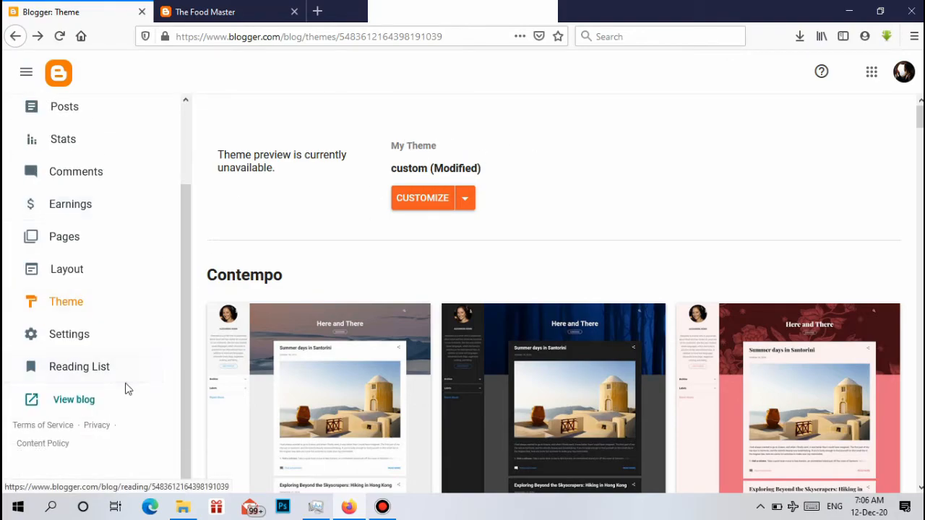
mouse_move(74, 399)
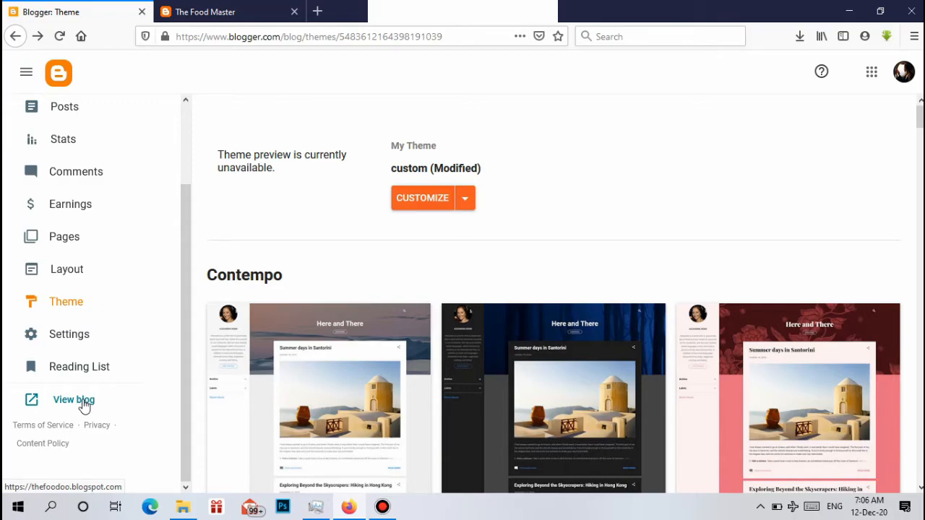
left_click(74, 399)
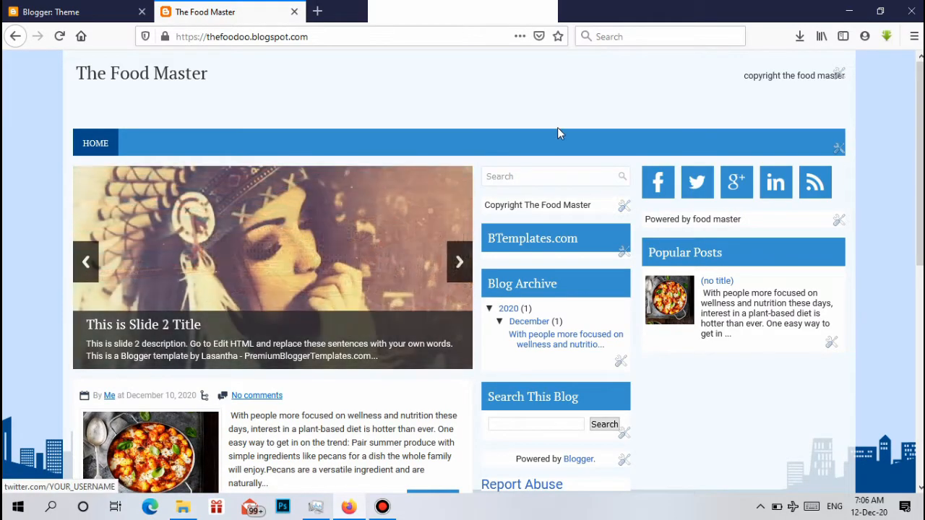
scroll("down", 3)
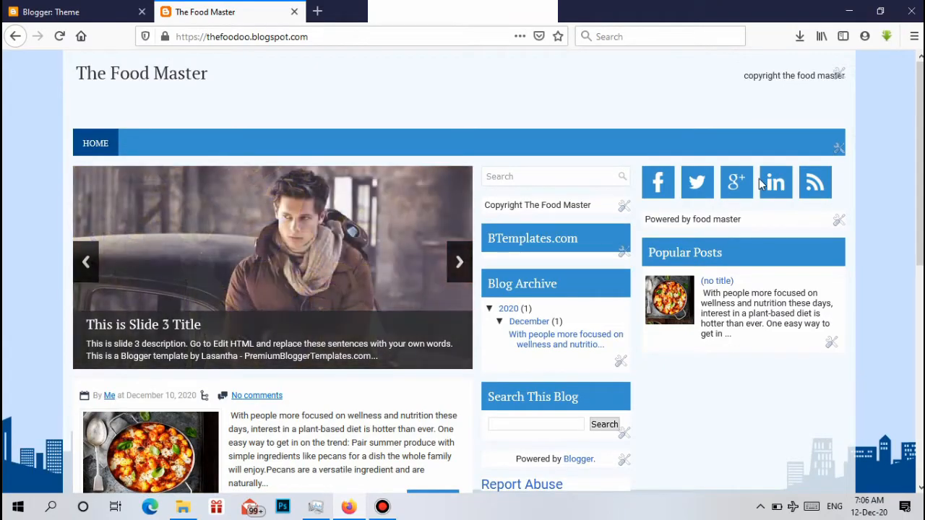
scroll("down", 3)
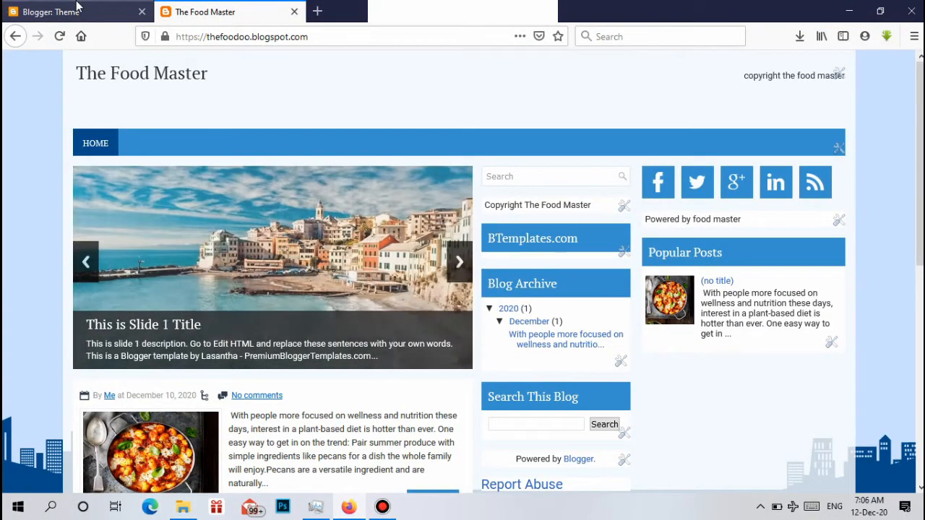
left_click(75, 11)
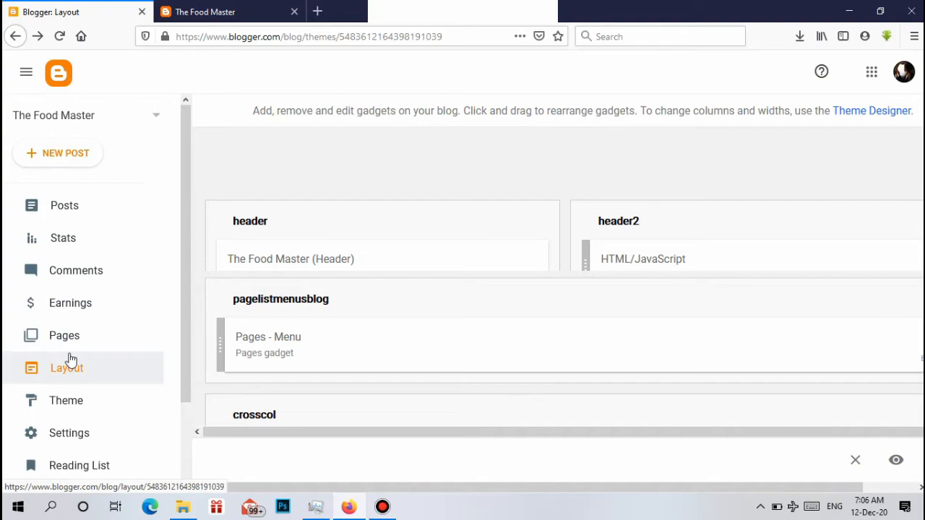
mouse_move(70, 388)
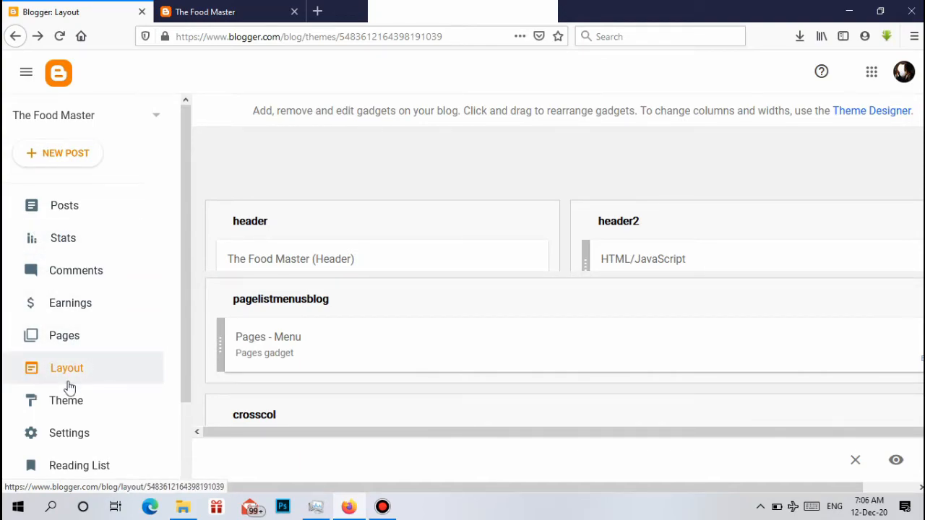
Step: Review the Layout page's gadget sections down to the four footer areas
scroll("down", 3)
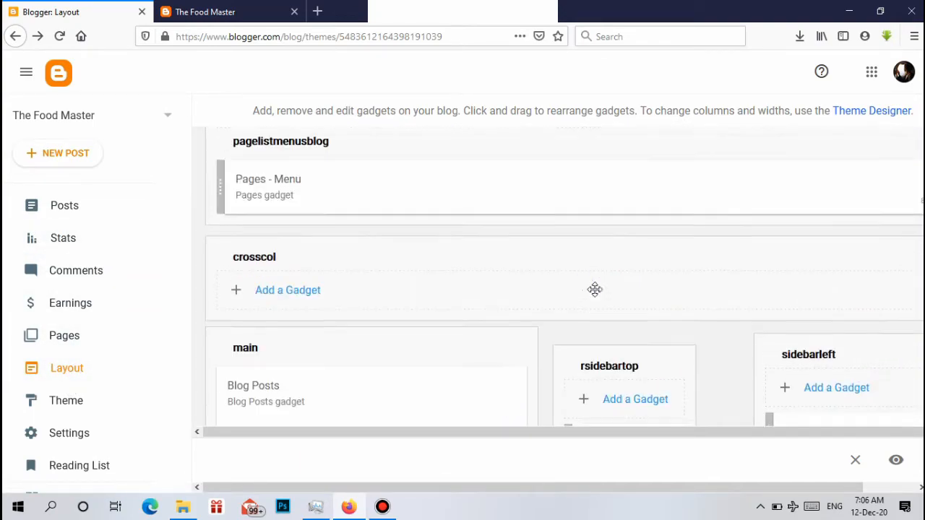
scroll("down", 3)
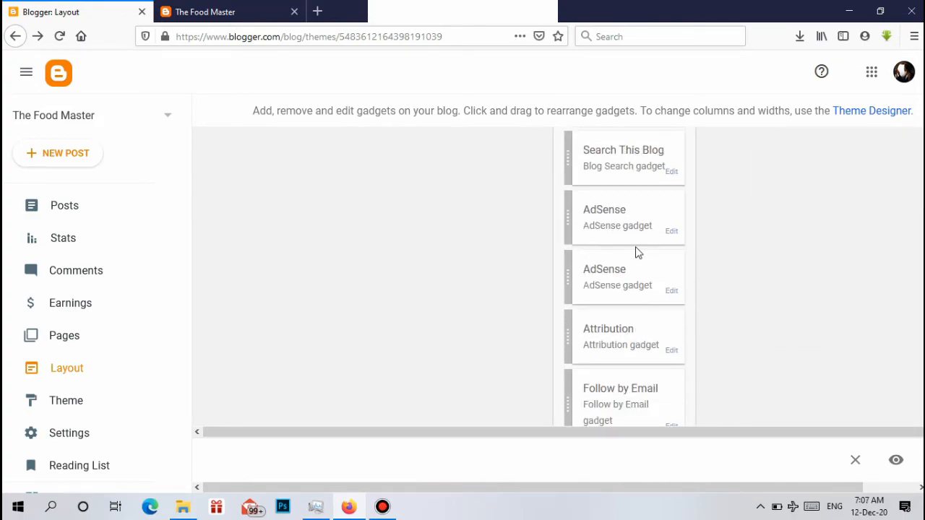
mouse_move(763, 274)
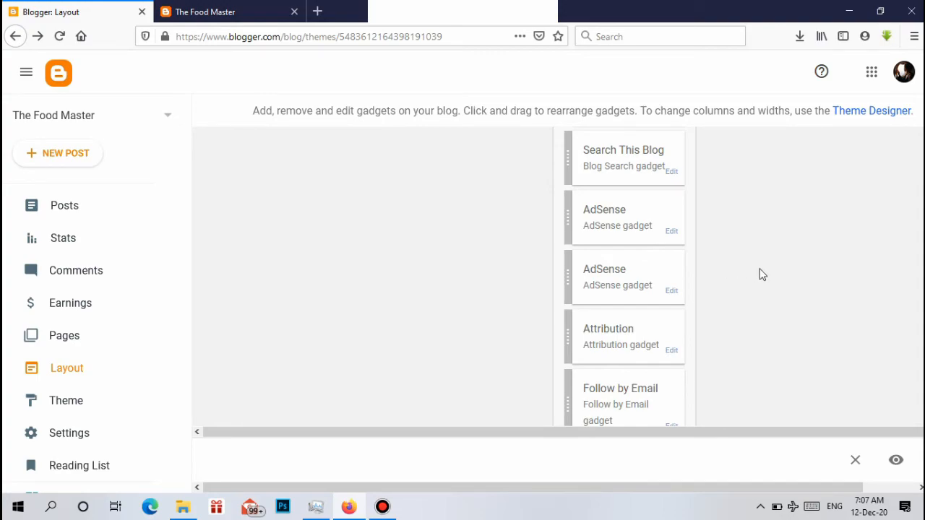
scroll("down", 3)
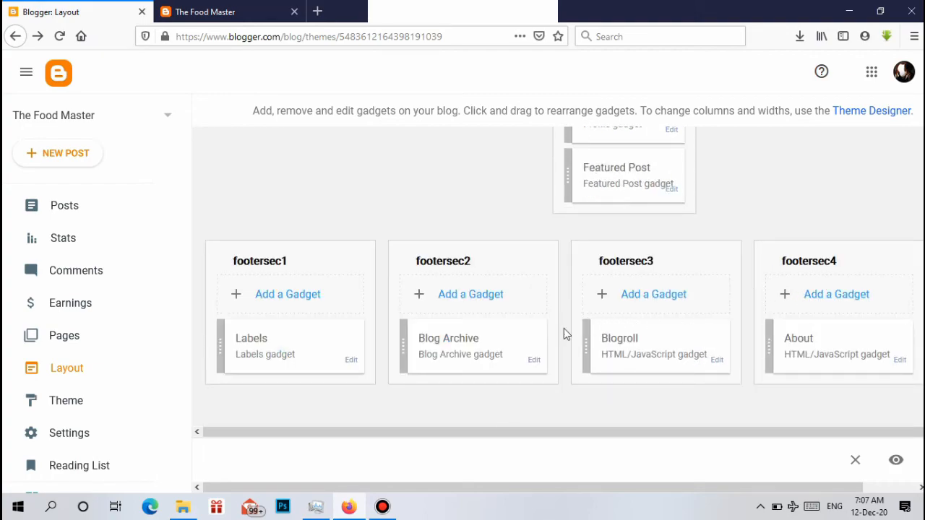
mouse_move(657, 267)
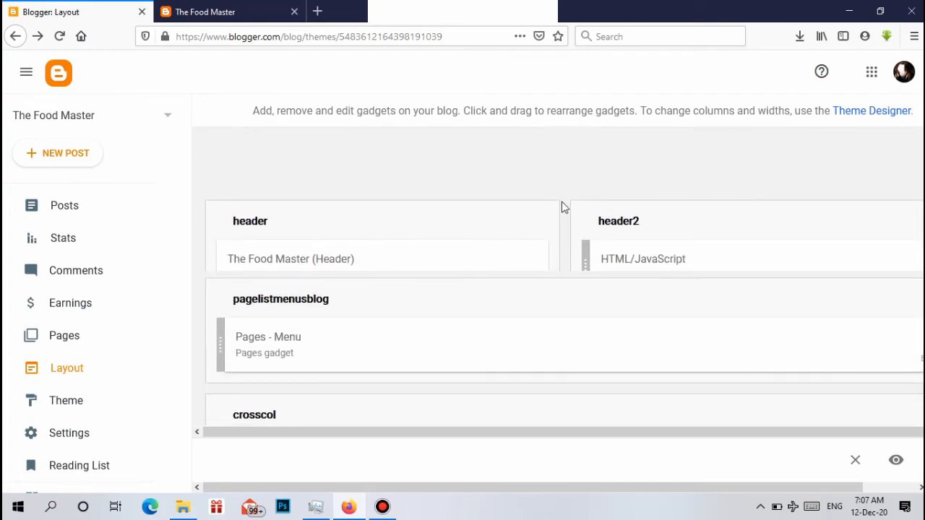
Step: Return to the live Food Master blog and scroll down its SkyCity-styled page
left_click(205, 12)
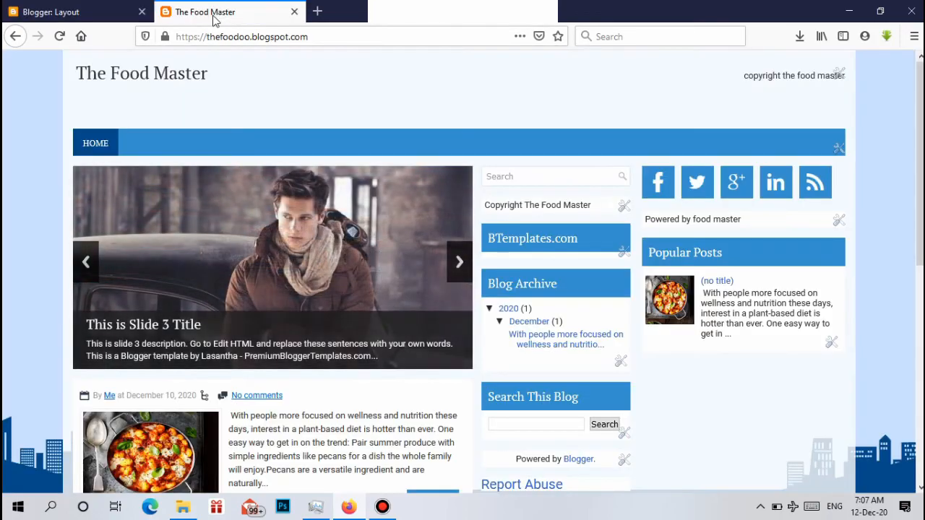
scroll("down", 3)
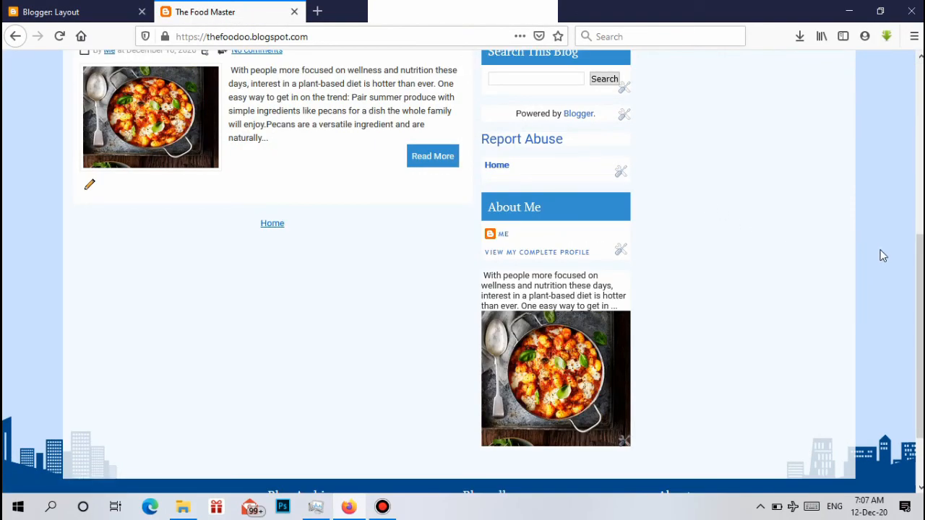